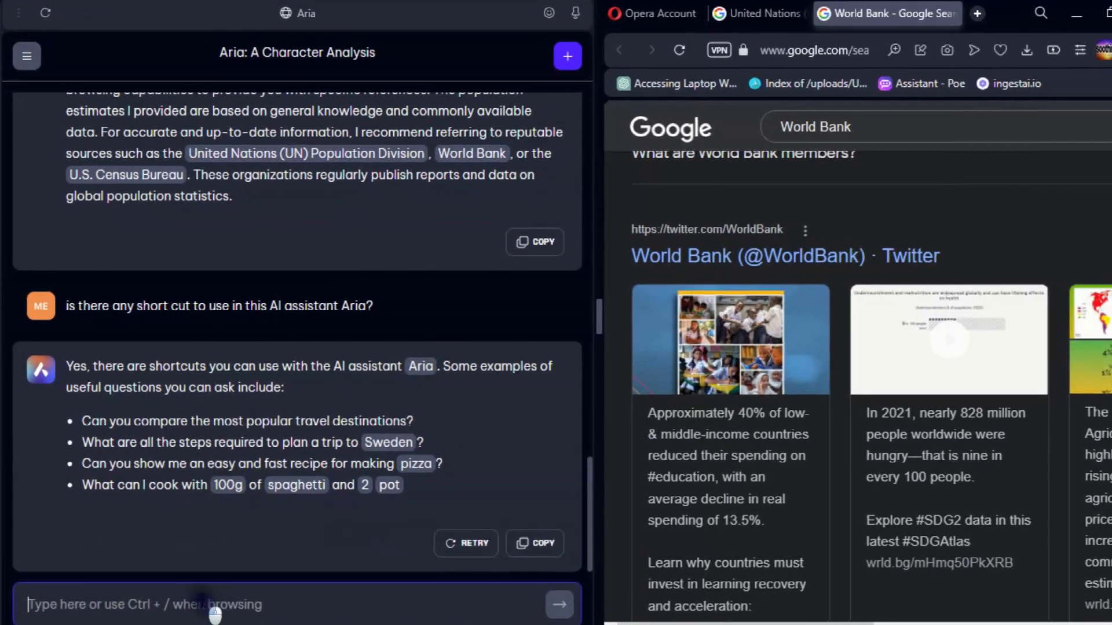
Ask Aria 'do you recognize others language than en' from the sidebar input
text(do you recognize others language than en)
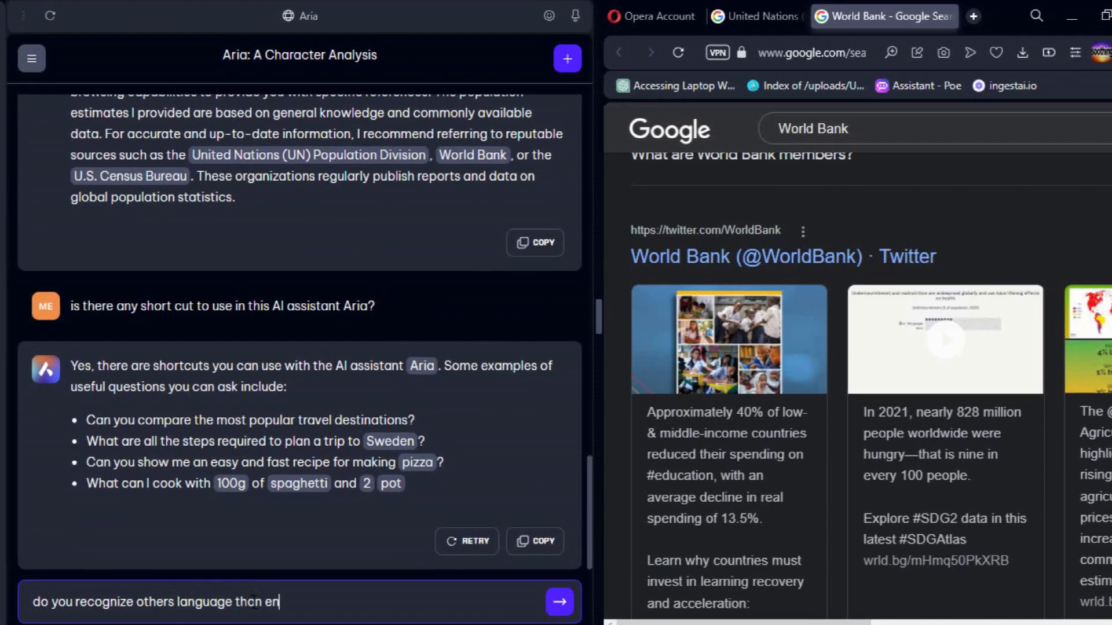
click(559, 601)
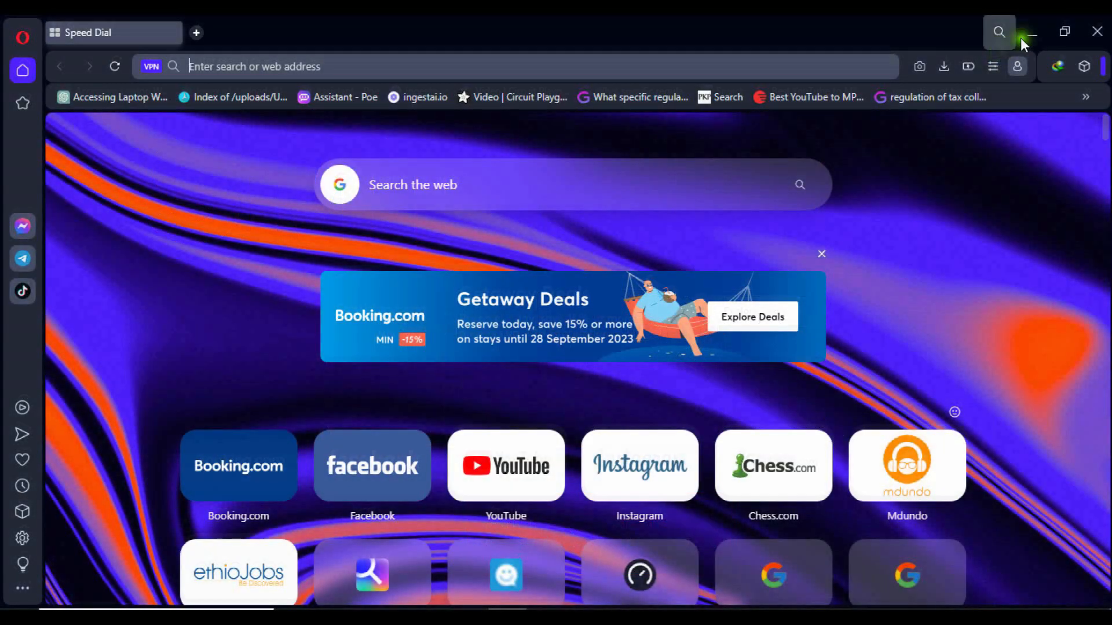
Minimize Opera, relaunch it from the desktop shortcut, and open Settings
click(1028, 33)
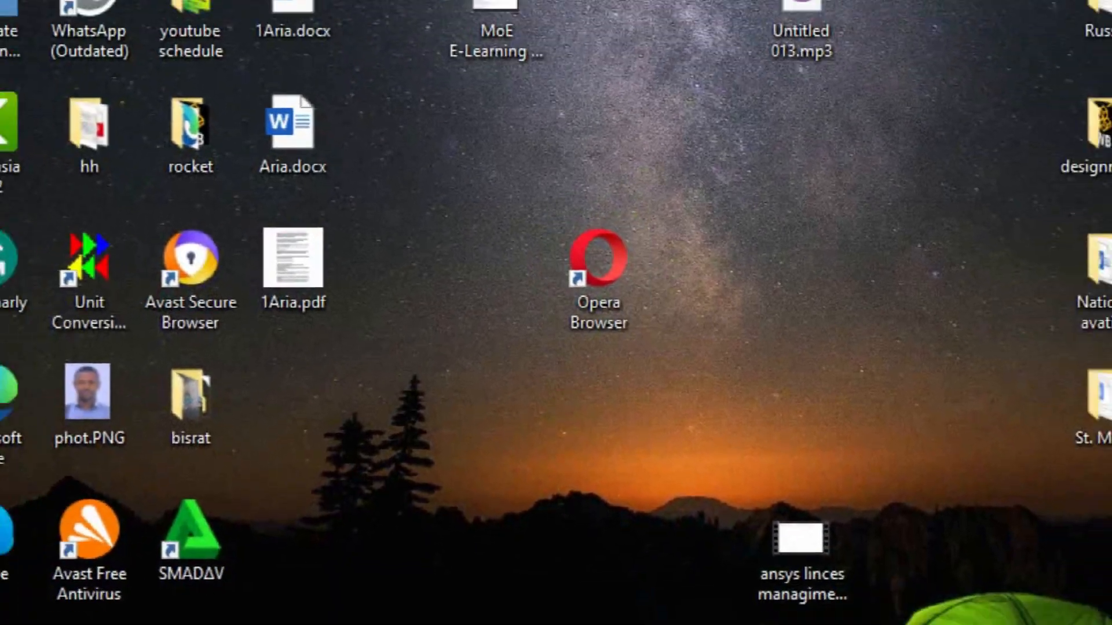
double_click(598, 262)
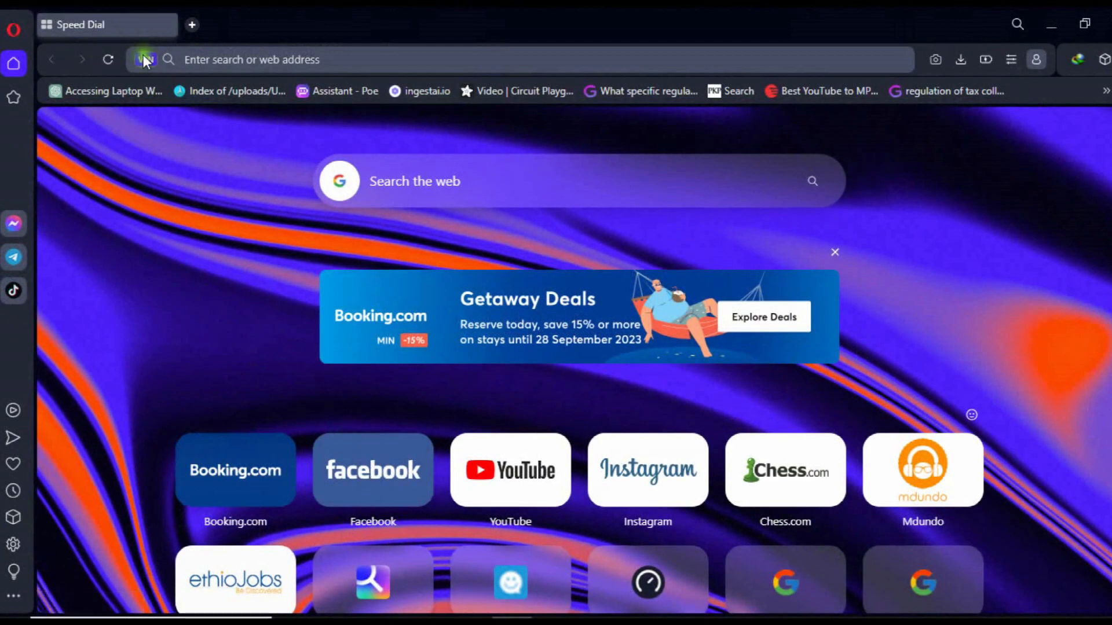
click(145, 59)
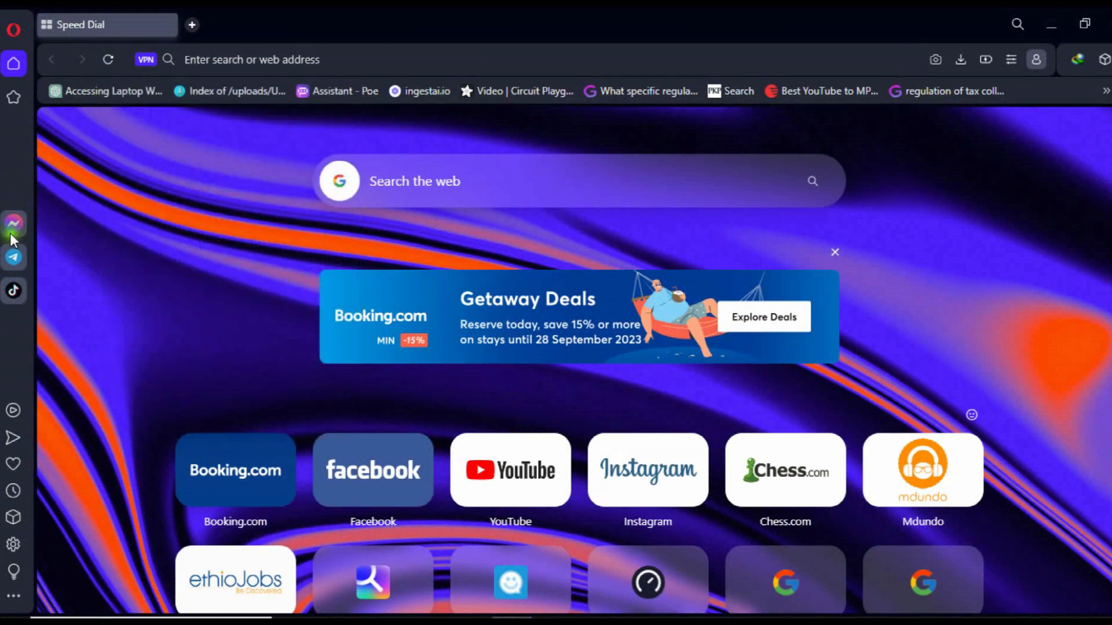
mouse_move(21, 532)
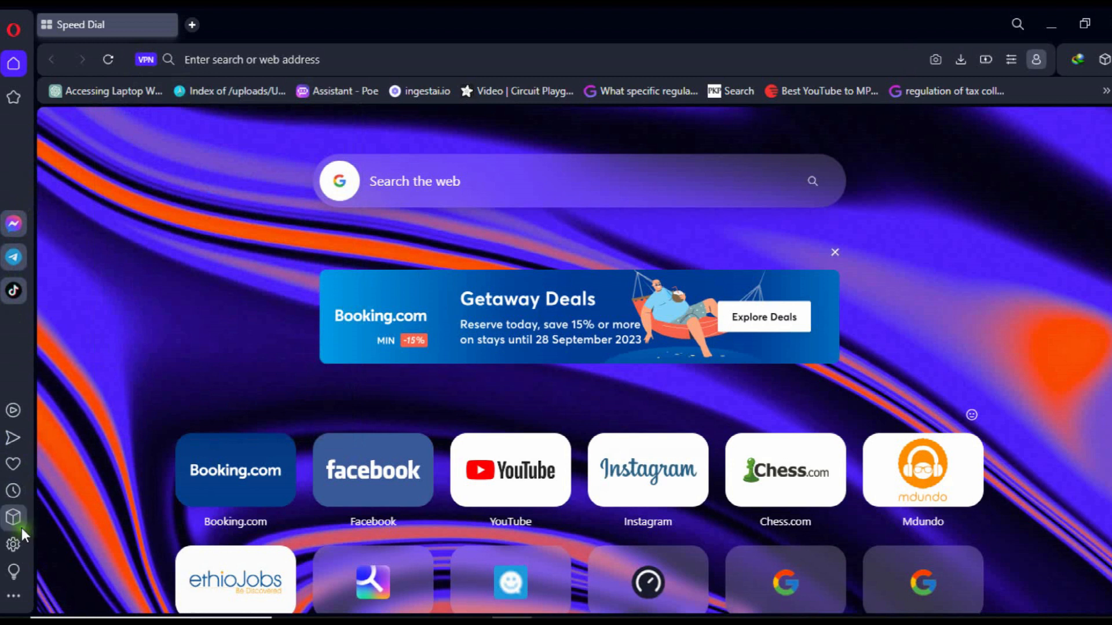
click(13, 544)
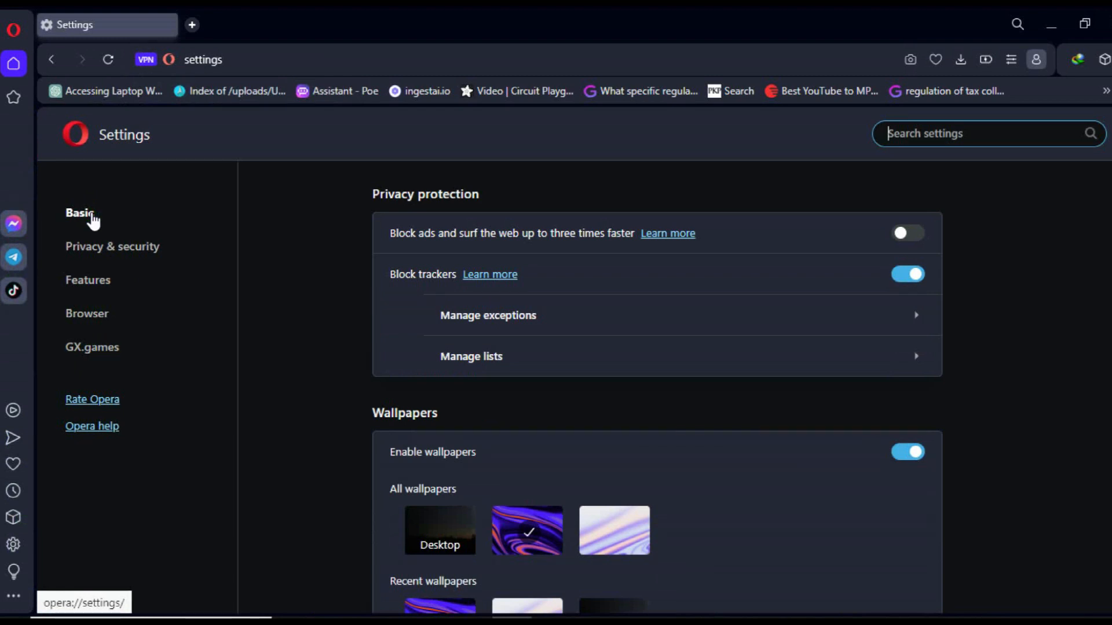
click(112, 247)
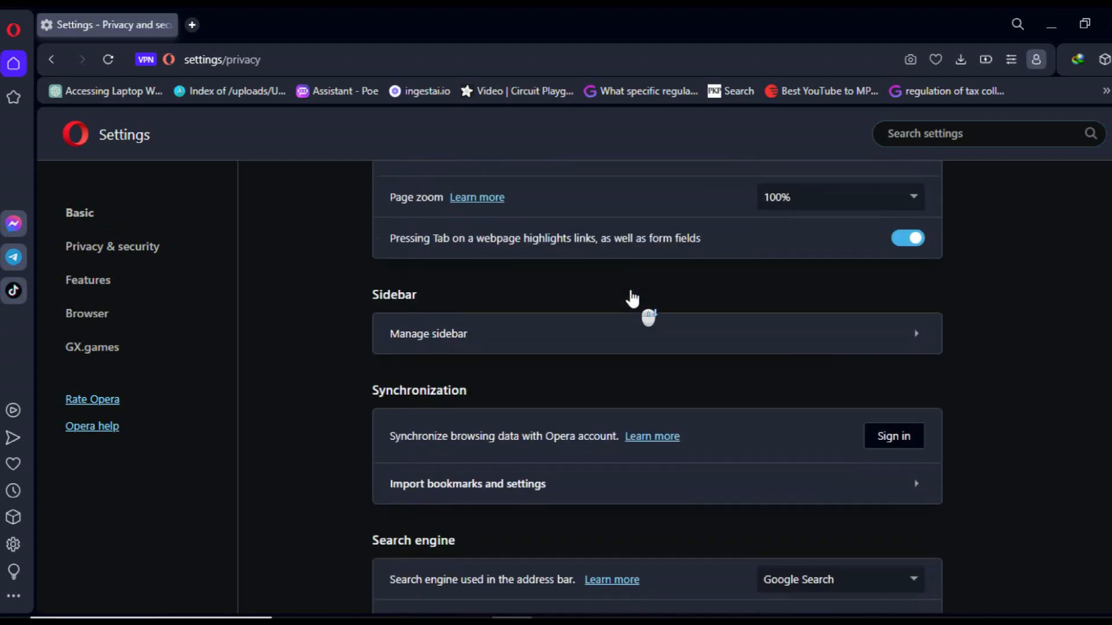
scroll(down, 3)
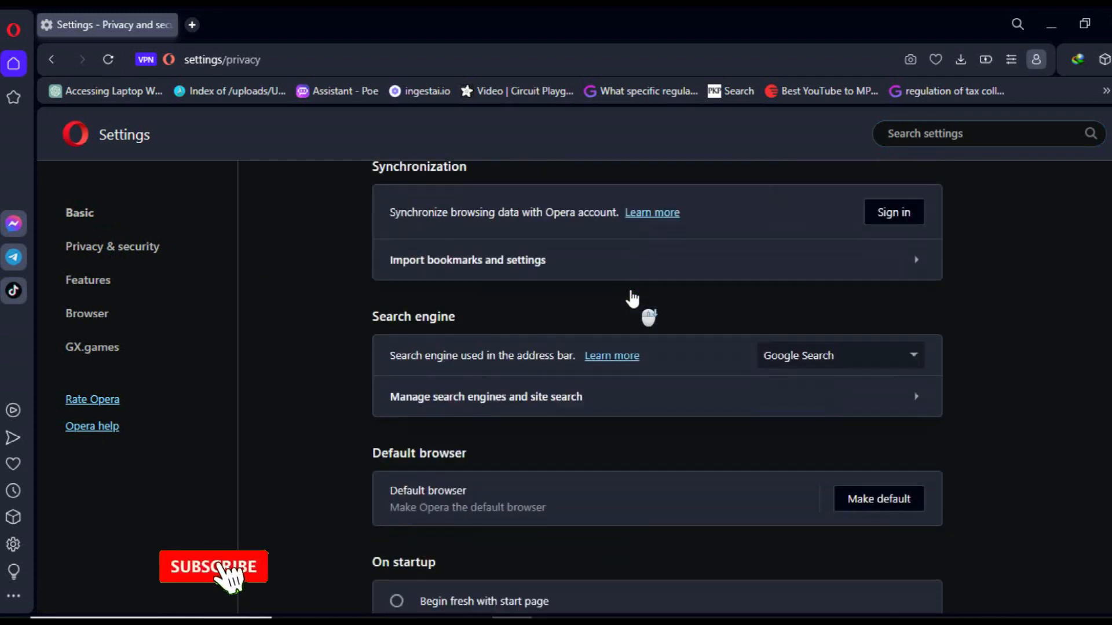
scroll(down, 3)
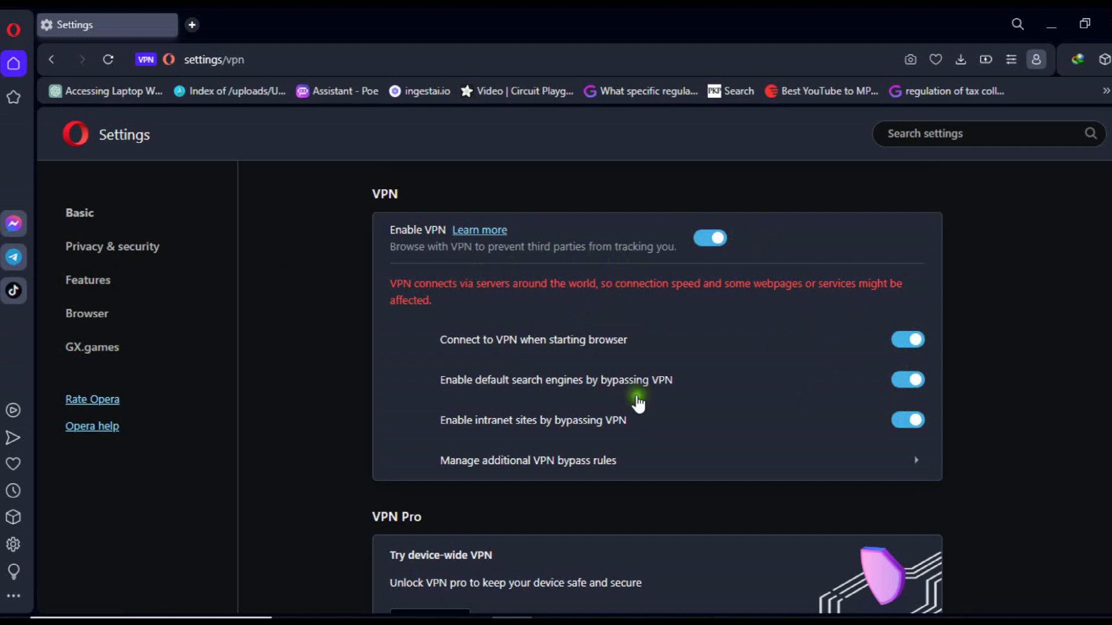
scroll(down, 3)
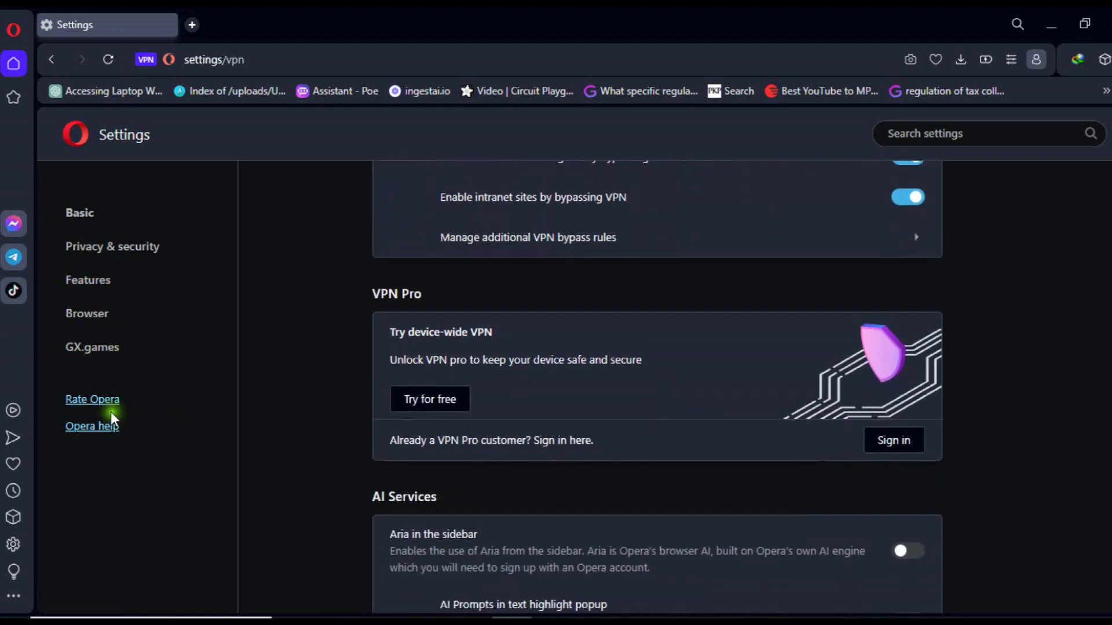
mouse_move(80, 233)
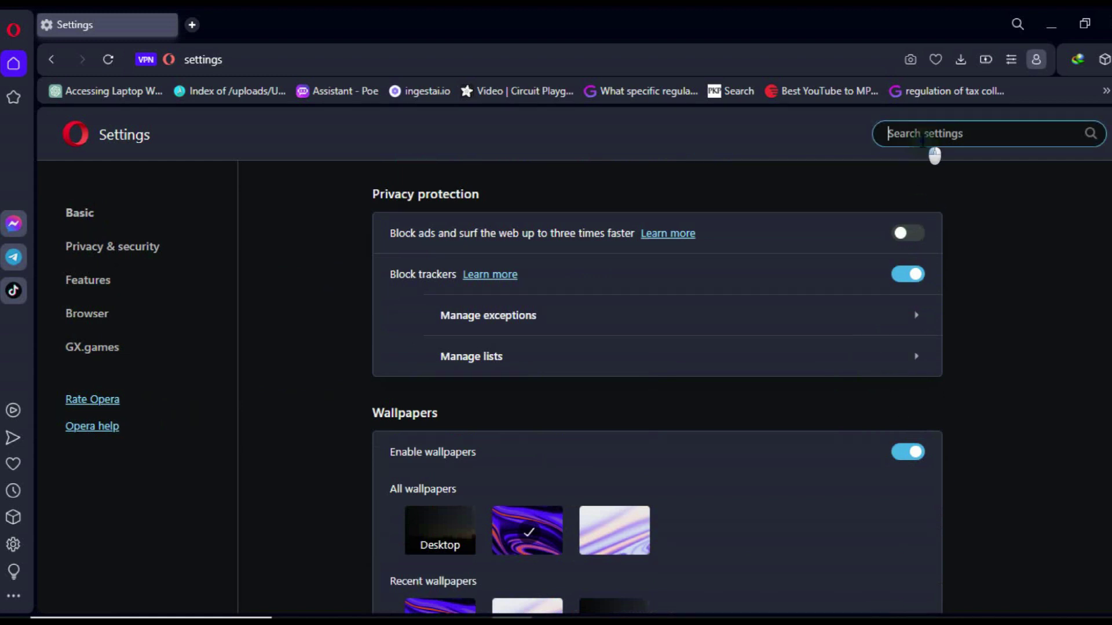
Search settings for 'Al', switch on Aria in the sidebar, and open the Aria panel
text(A)
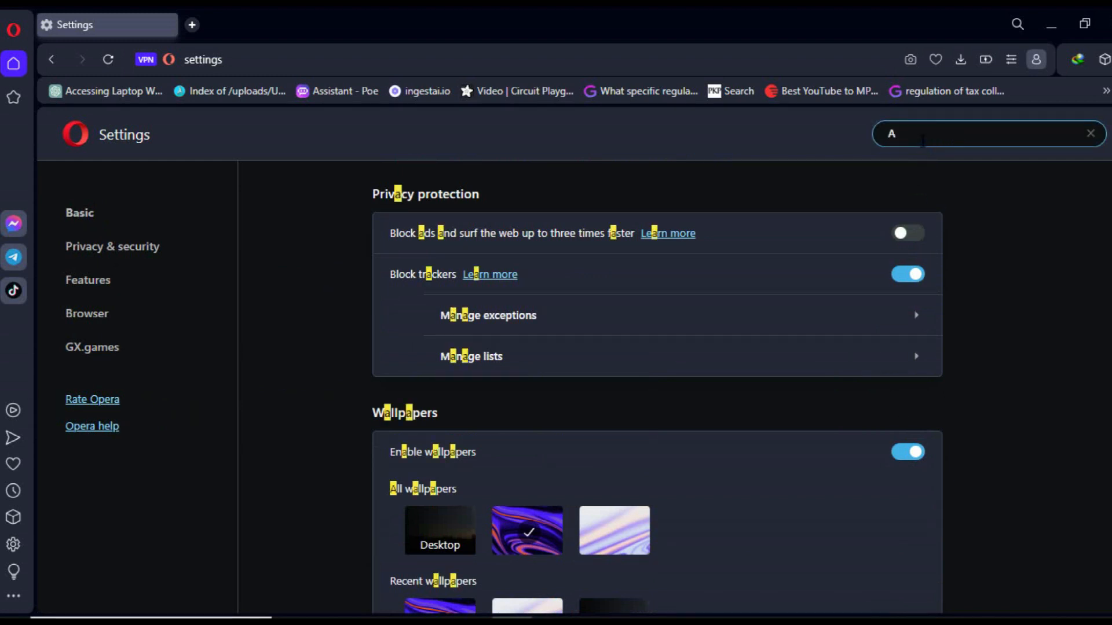
text(l)
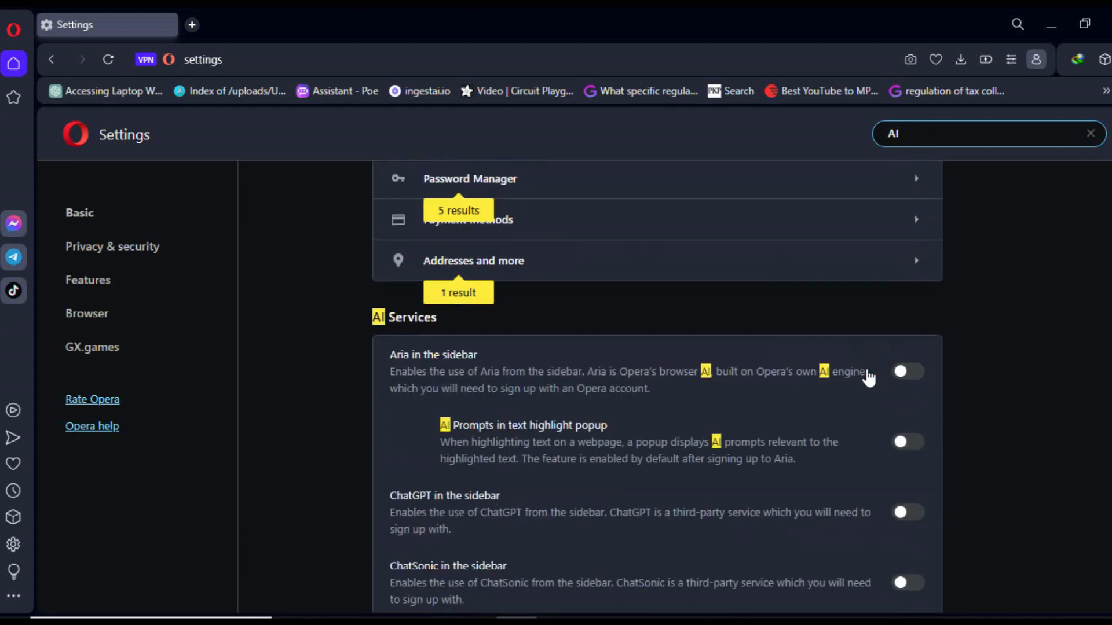
mouse_move(674, 380)
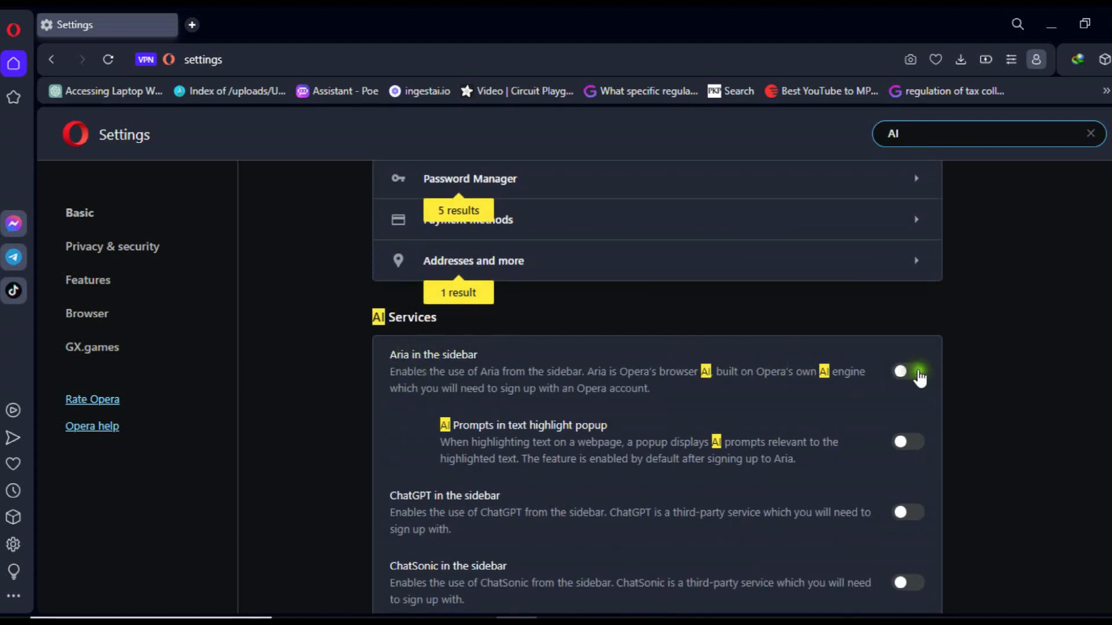
click(906, 371)
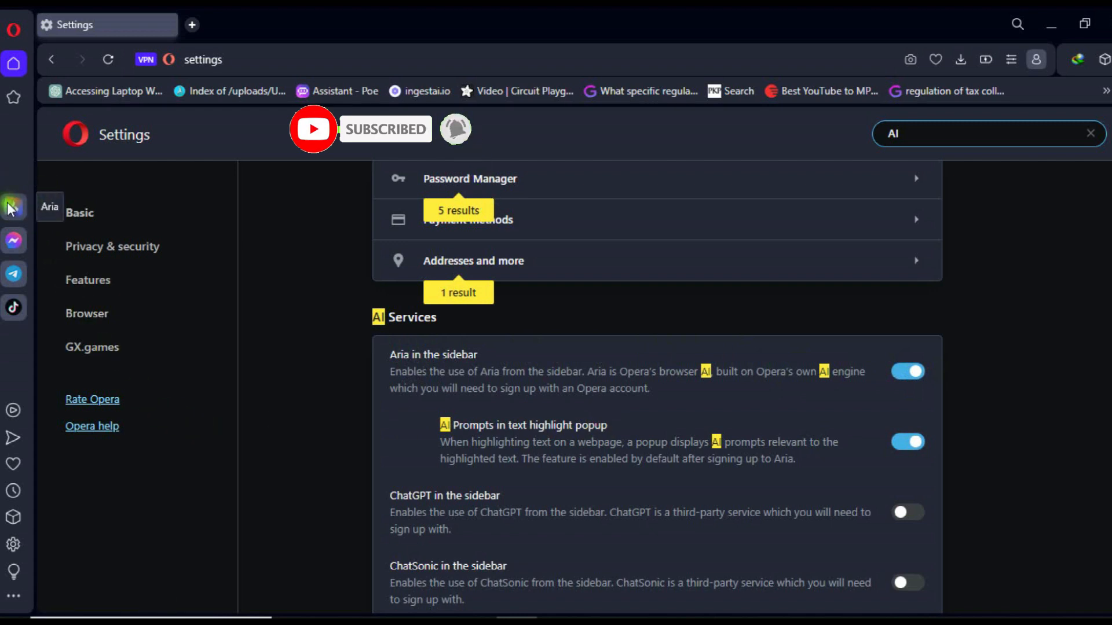
click(907, 372)
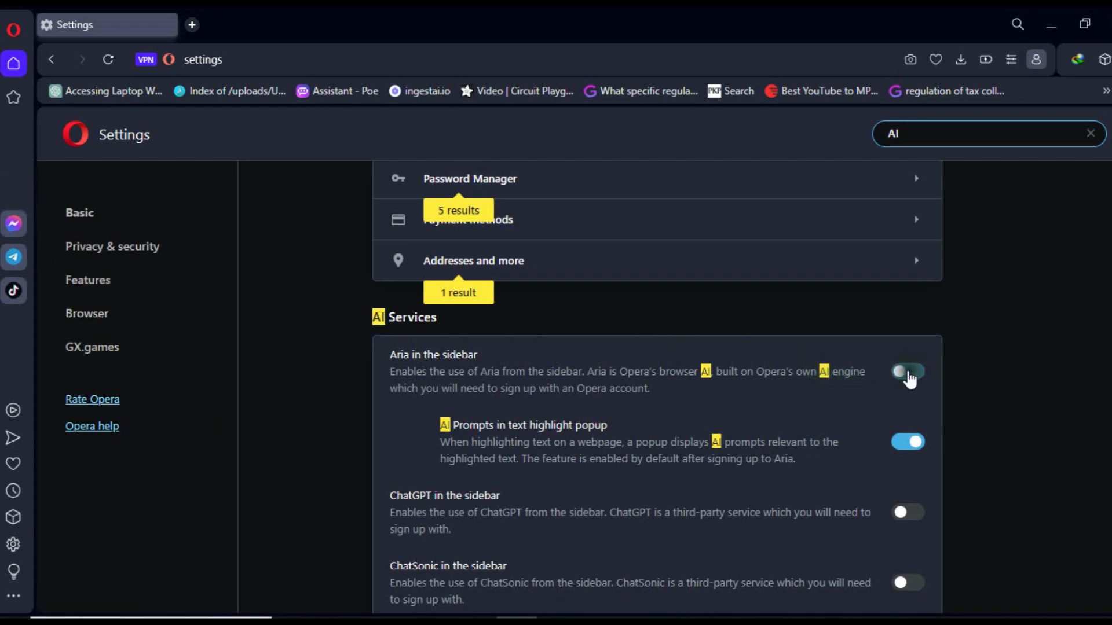
click(908, 370)
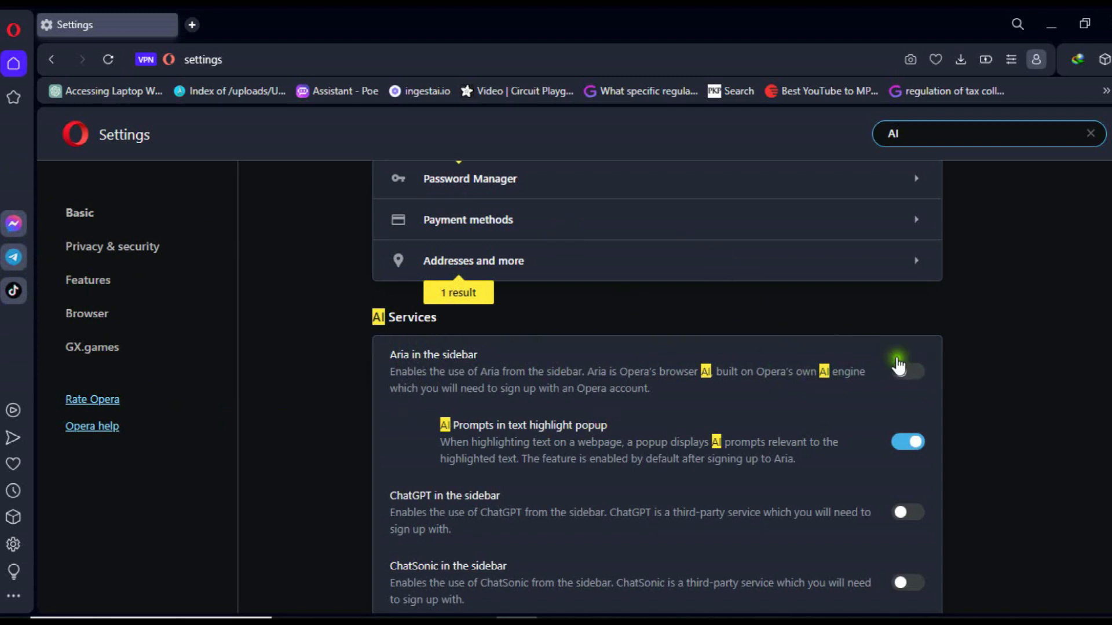
click(908, 370)
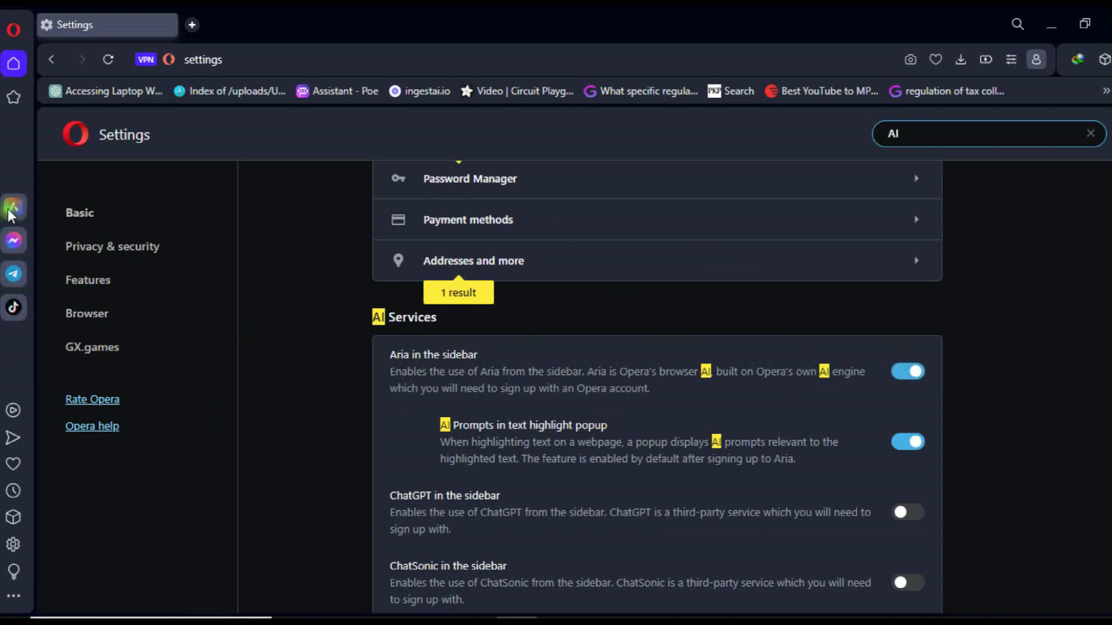
click(13, 207)
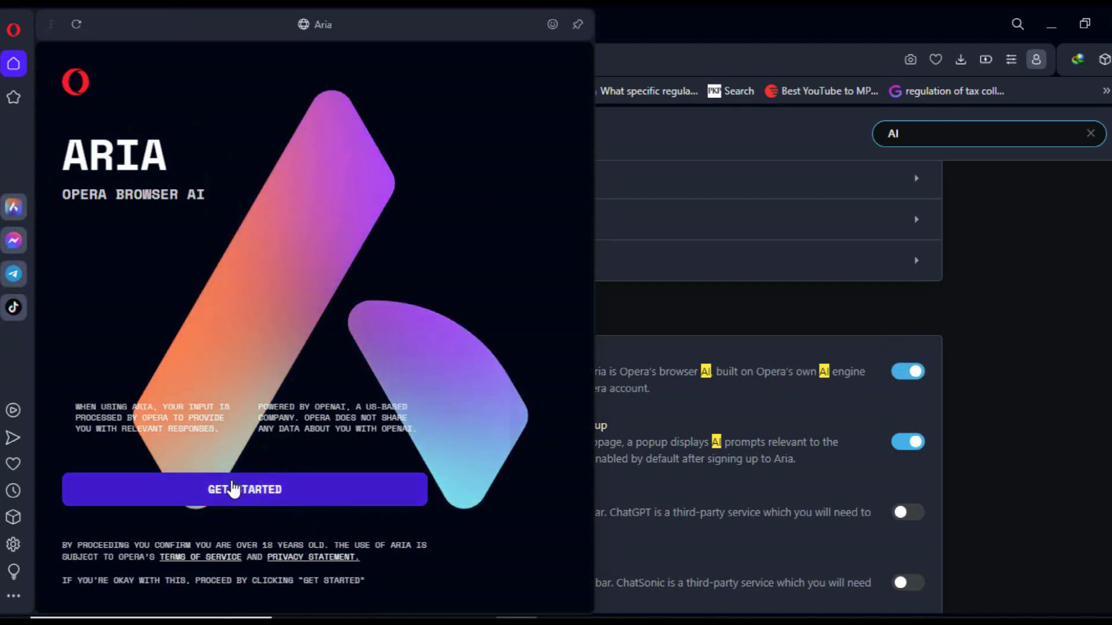
Get started with Aria, pin its panel, and proceed through Opera account sign-in
click(244, 489)
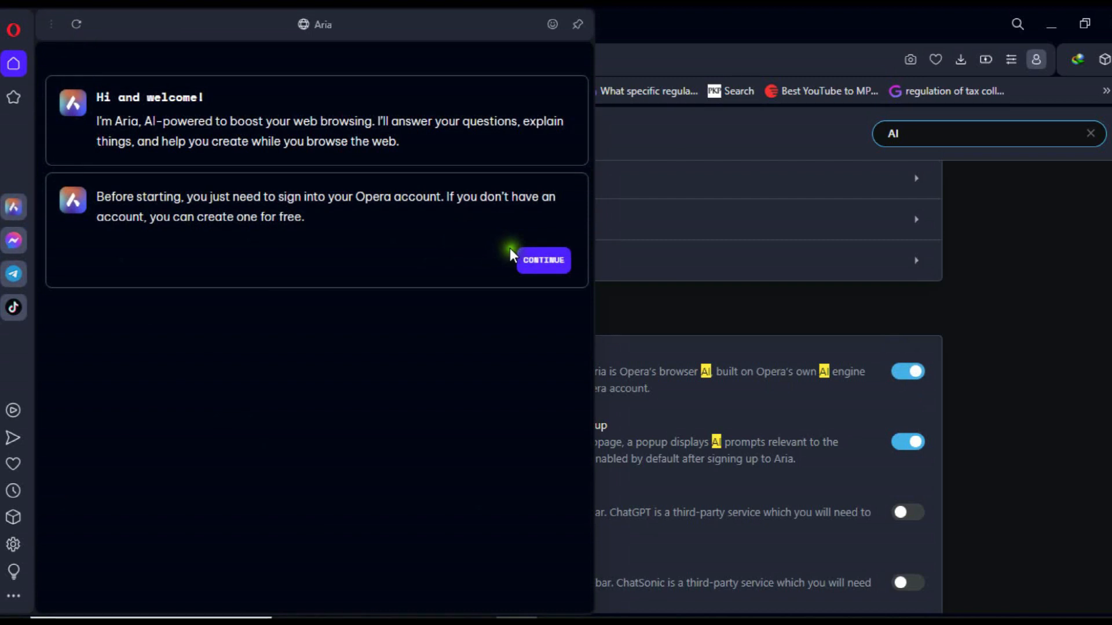
click(542, 259)
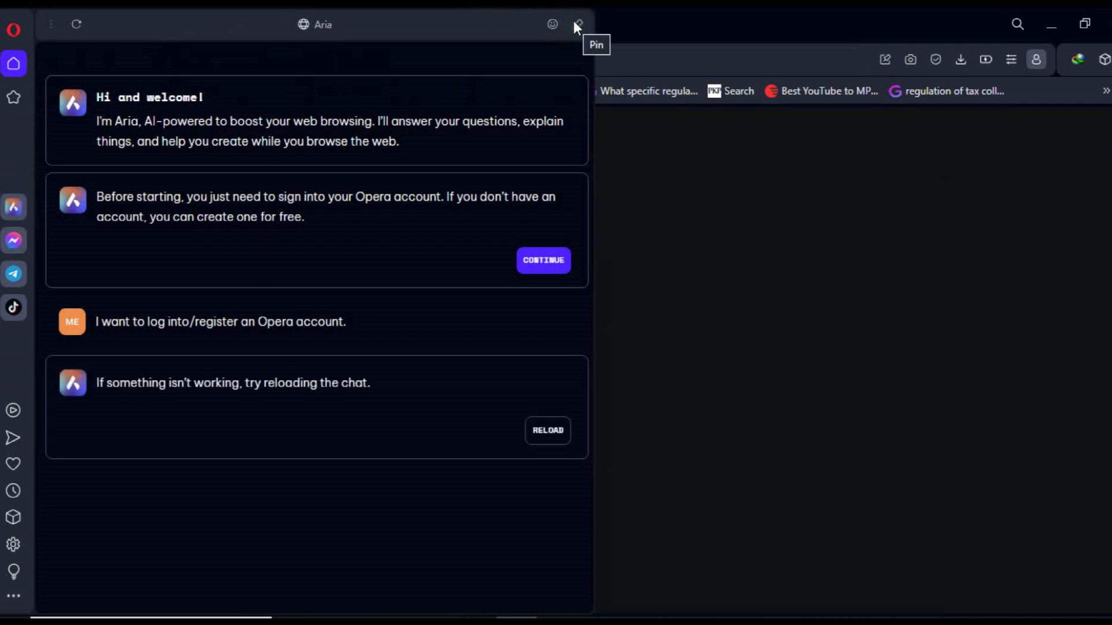
click(578, 24)
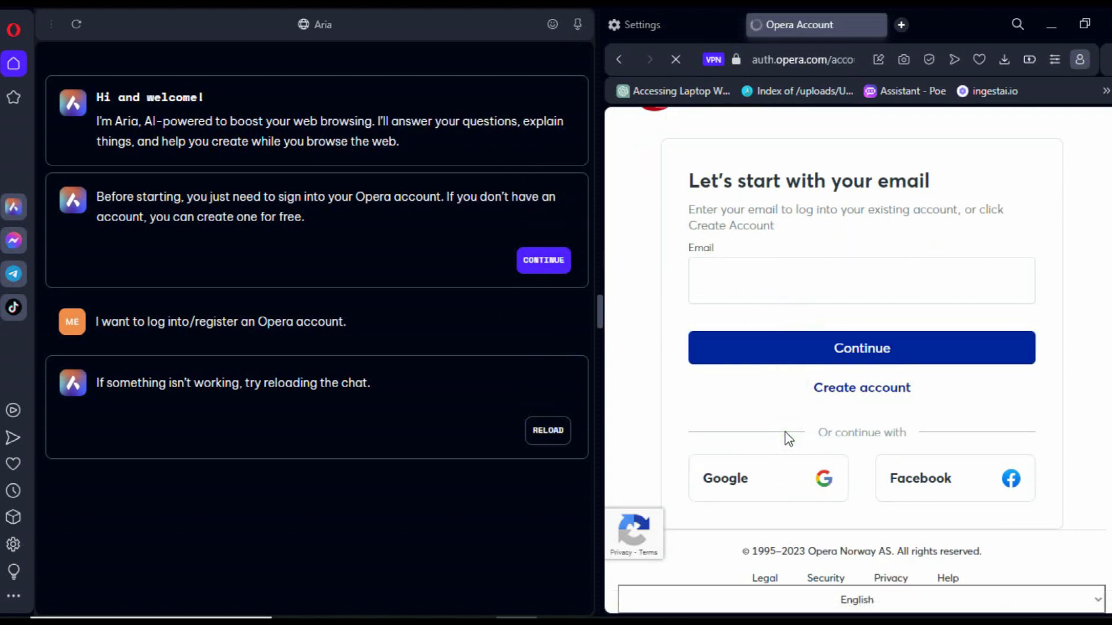
click(768, 478)
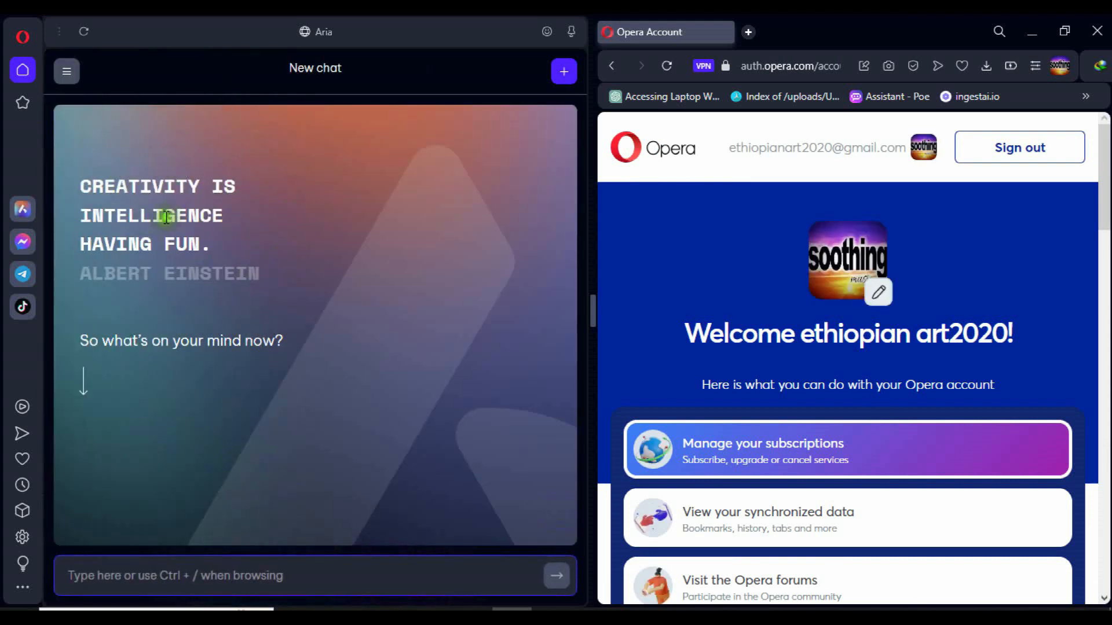
mouse_move(228, 468)
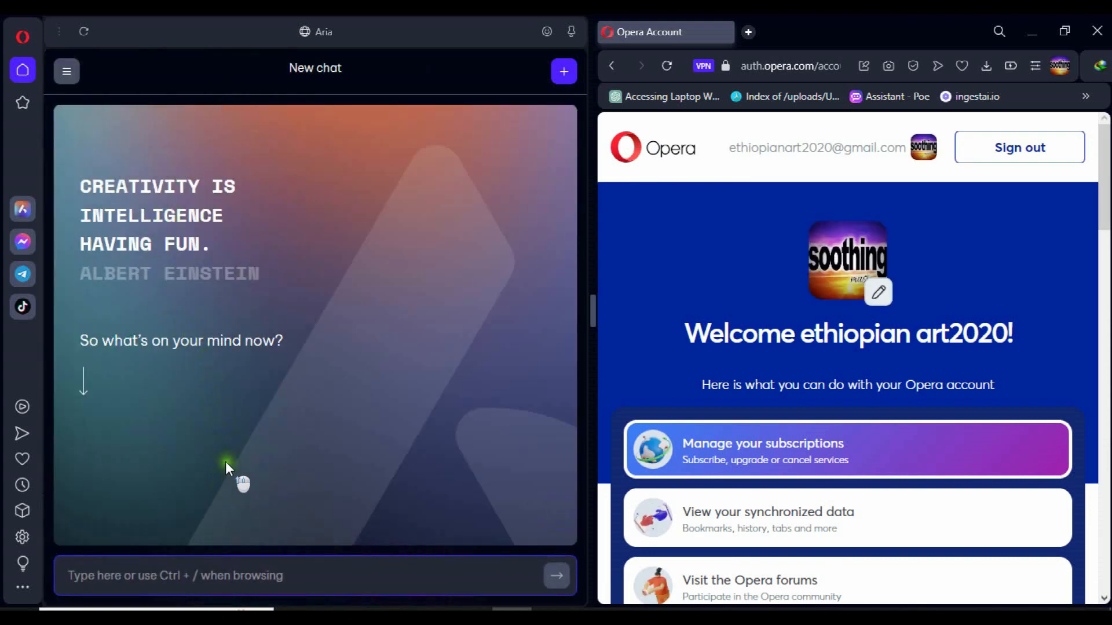
mouse_move(215, 543)
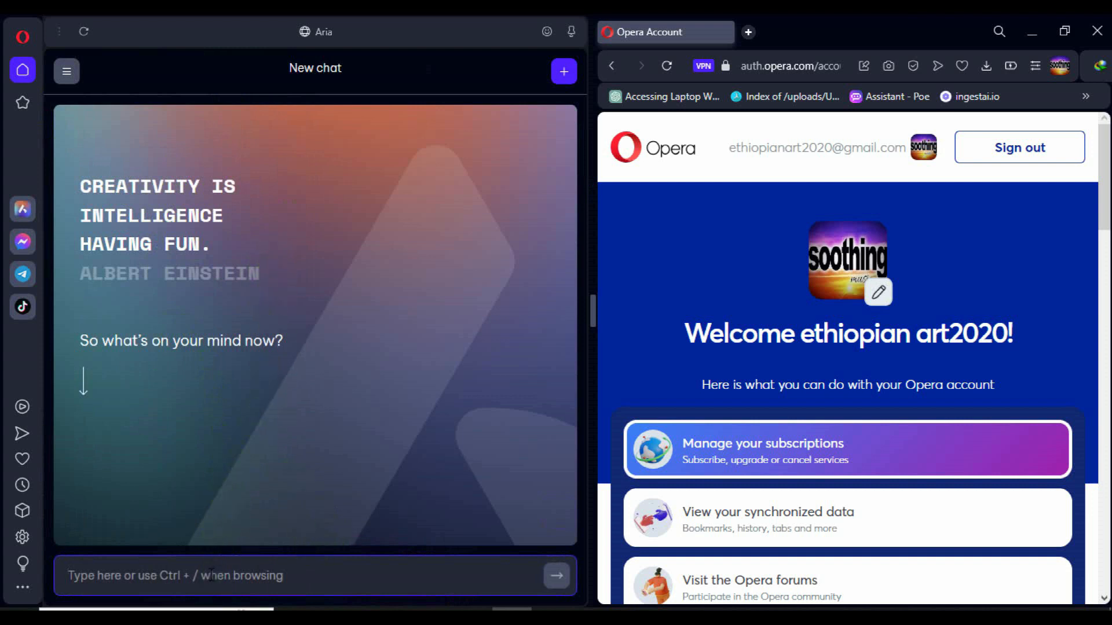
Send 'write about Aria' to Aria and scroll through its reply
text(w)
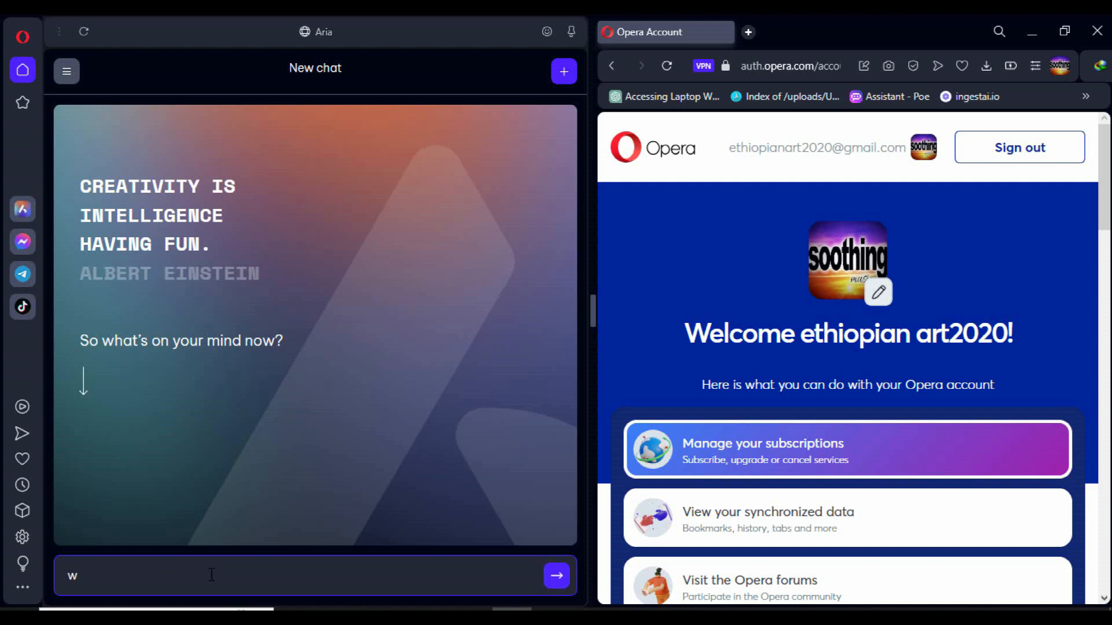
text(rite a)
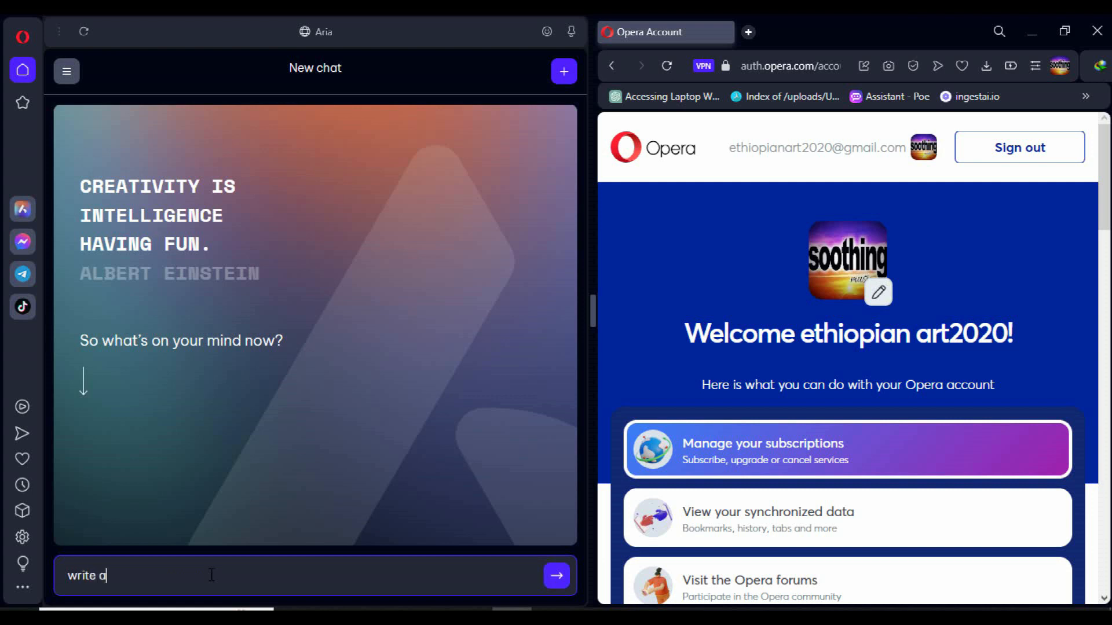
text(bout)
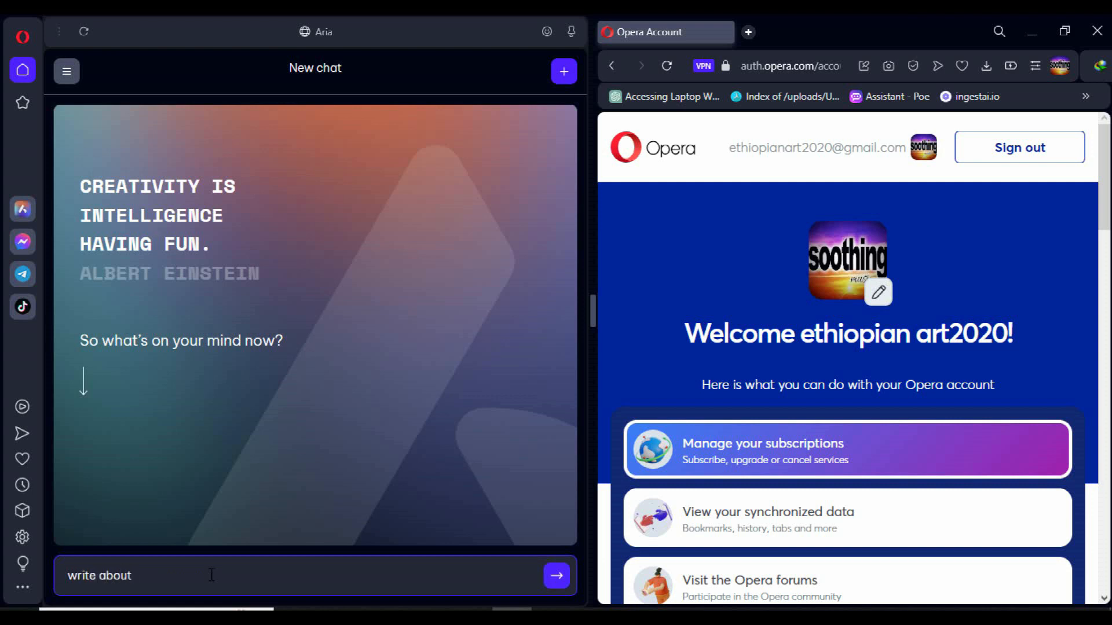
text(Aria)
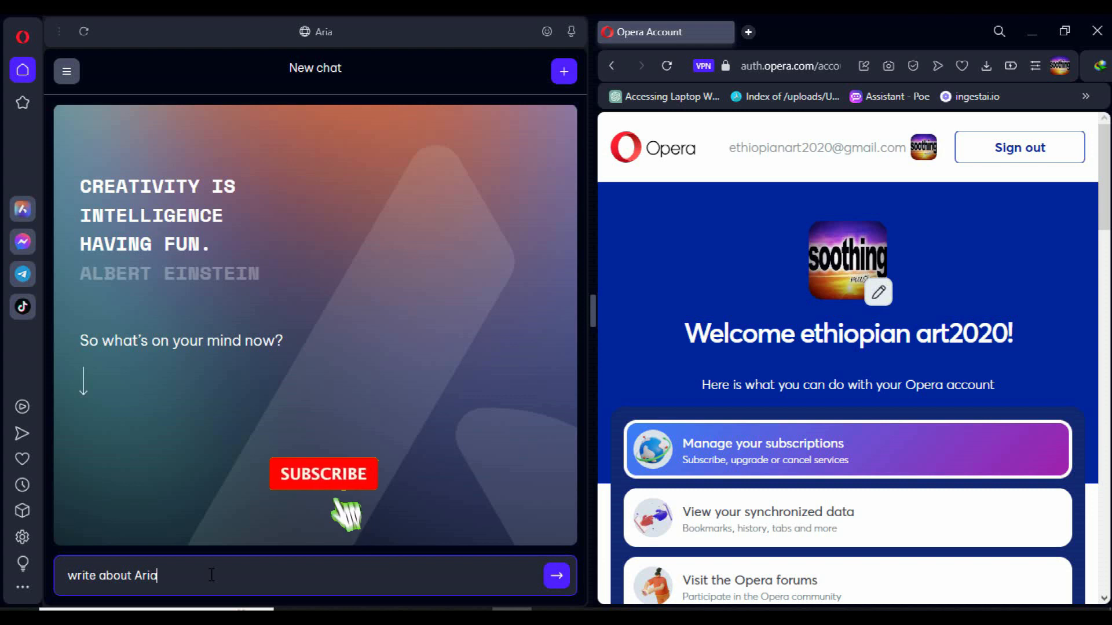
click(322, 474)
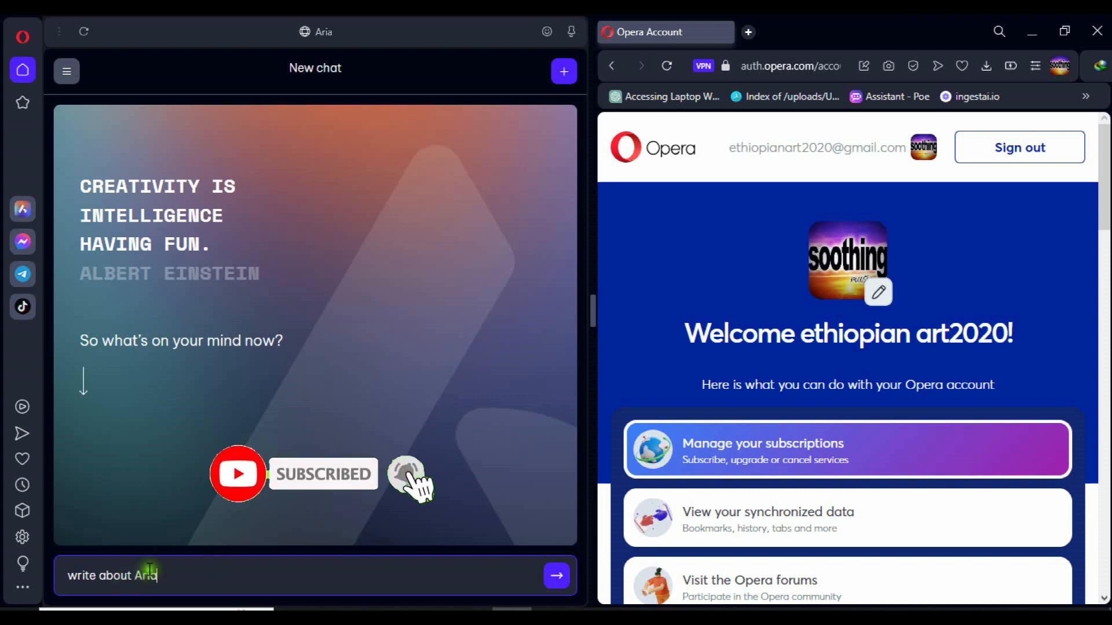
click(556, 575)
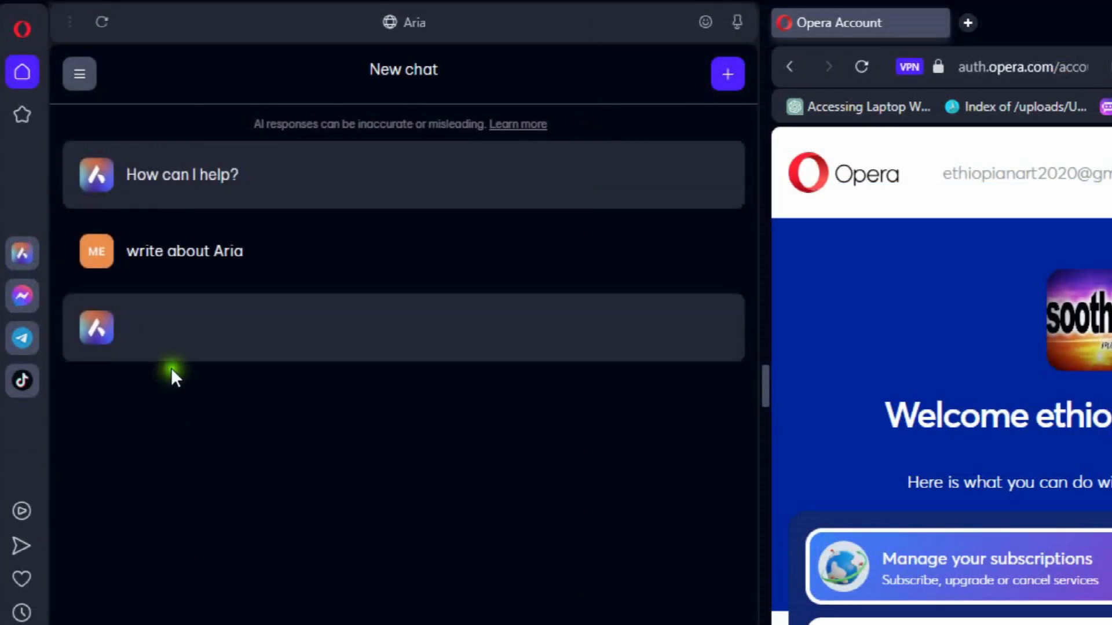
mouse_move(1056, 378)
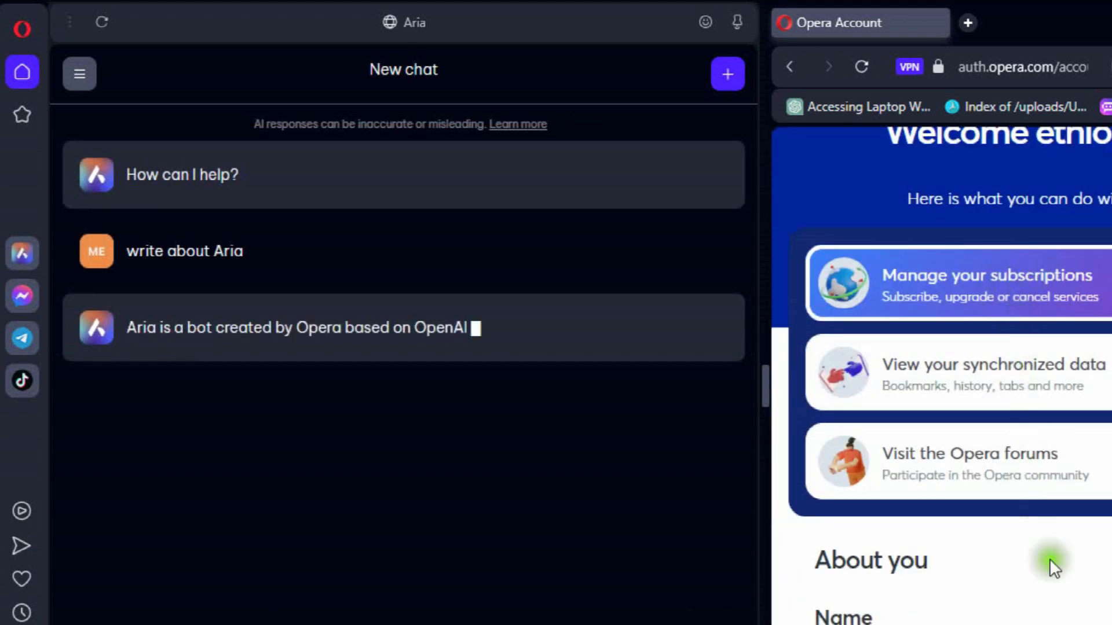
scroll(down, 3)
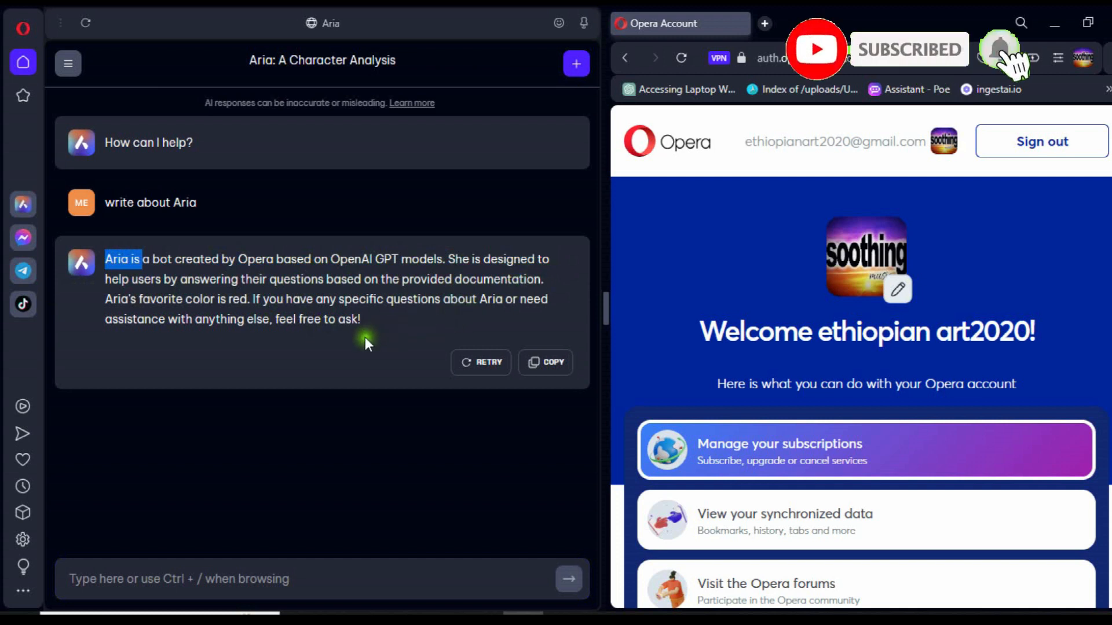
mouse_move(181, 449)
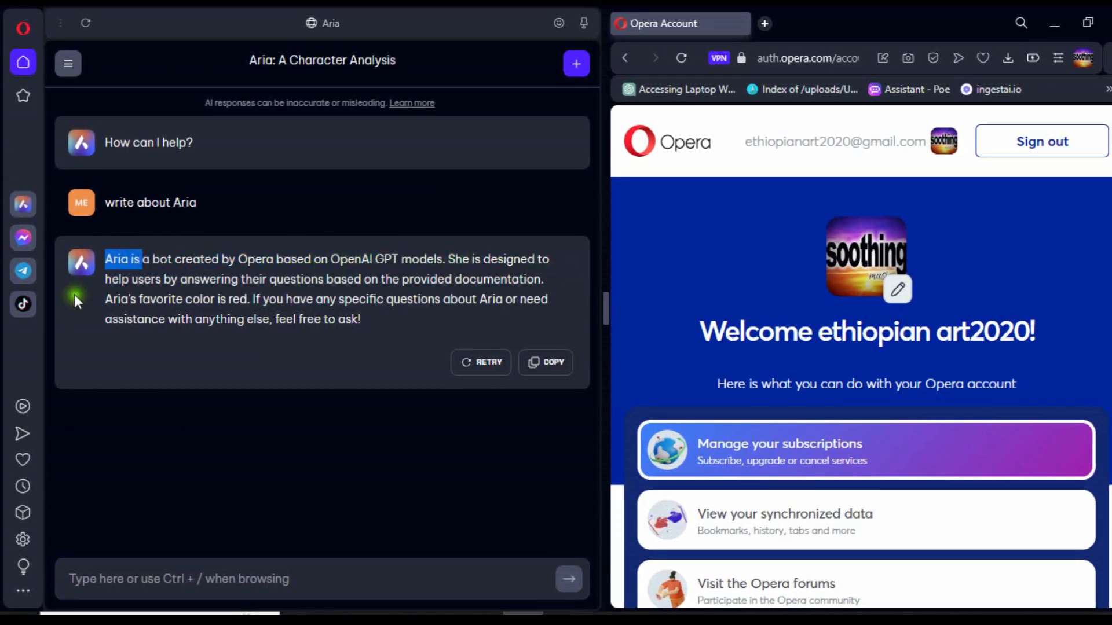
mouse_move(457, 293)
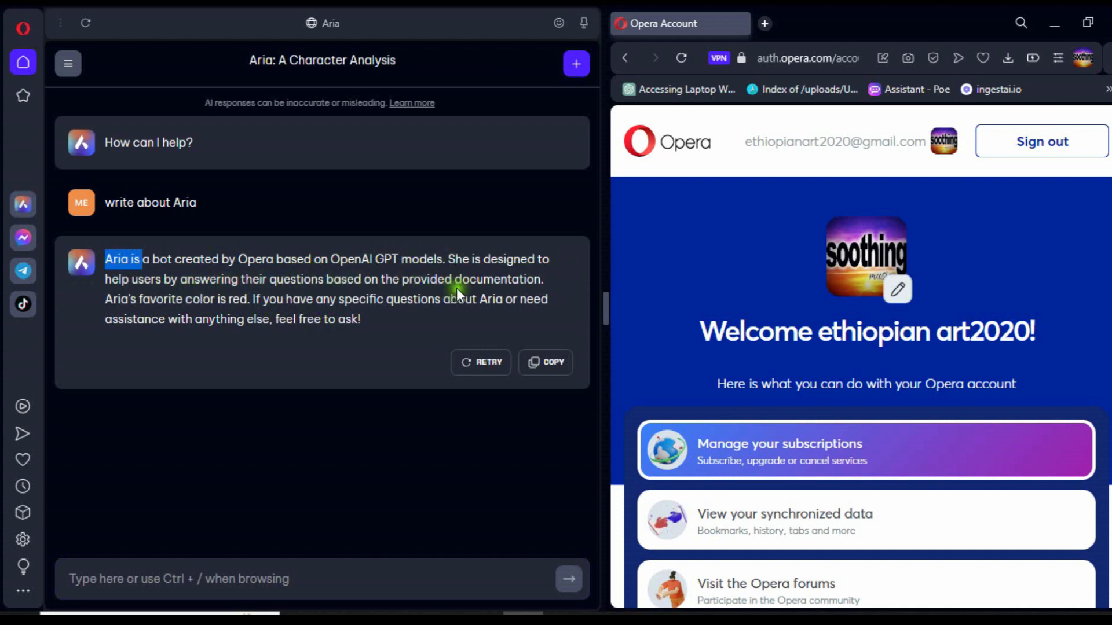
mouse_move(366, 341)
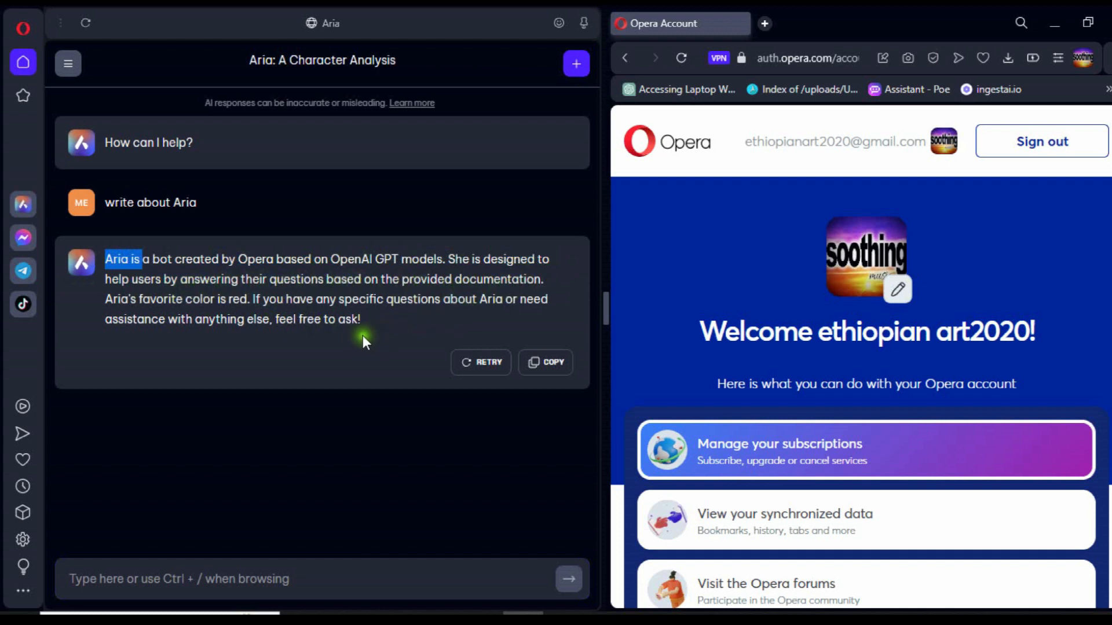
mouse_move(177, 560)
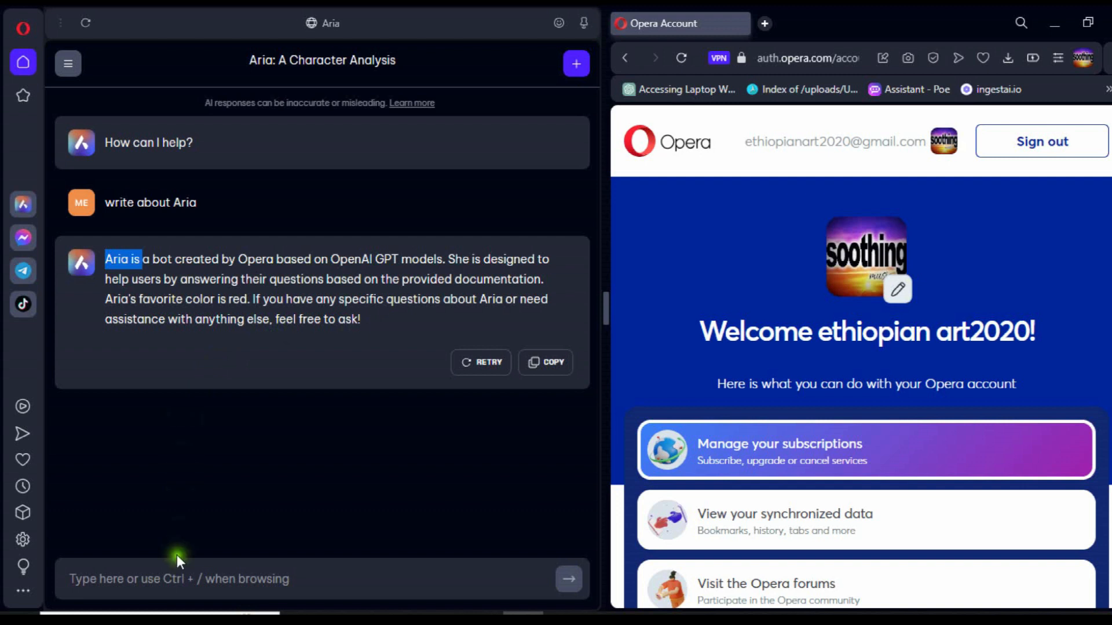
mouse_move(364, 341)
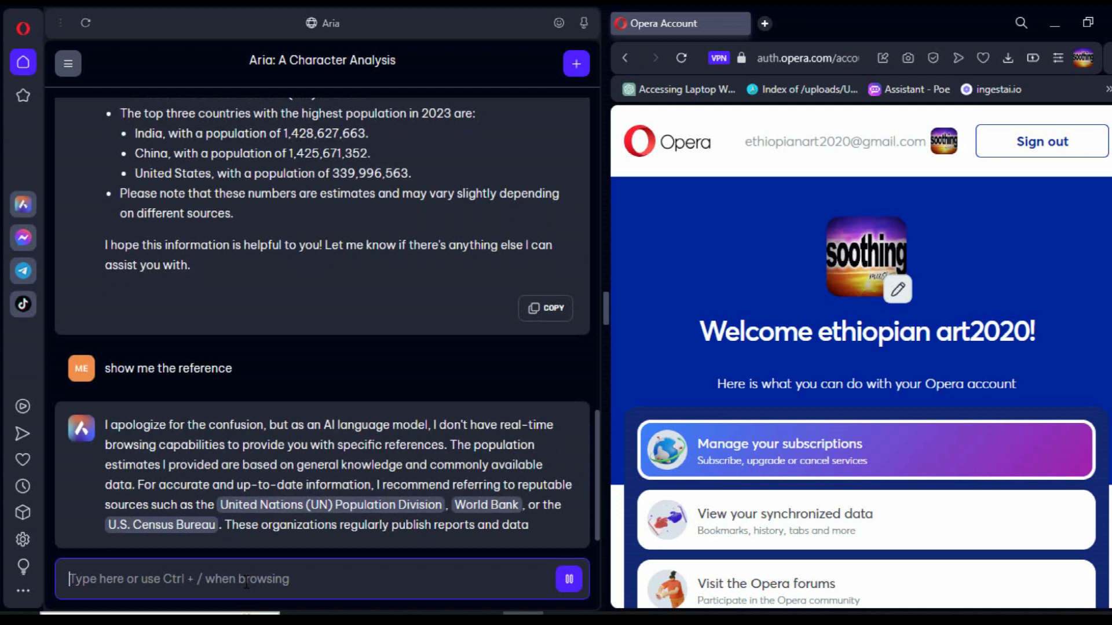
Open Google searches for 'United Nations (UN) Population Division' and 'World Bank' from Aria's answer
scroll(down, 3)
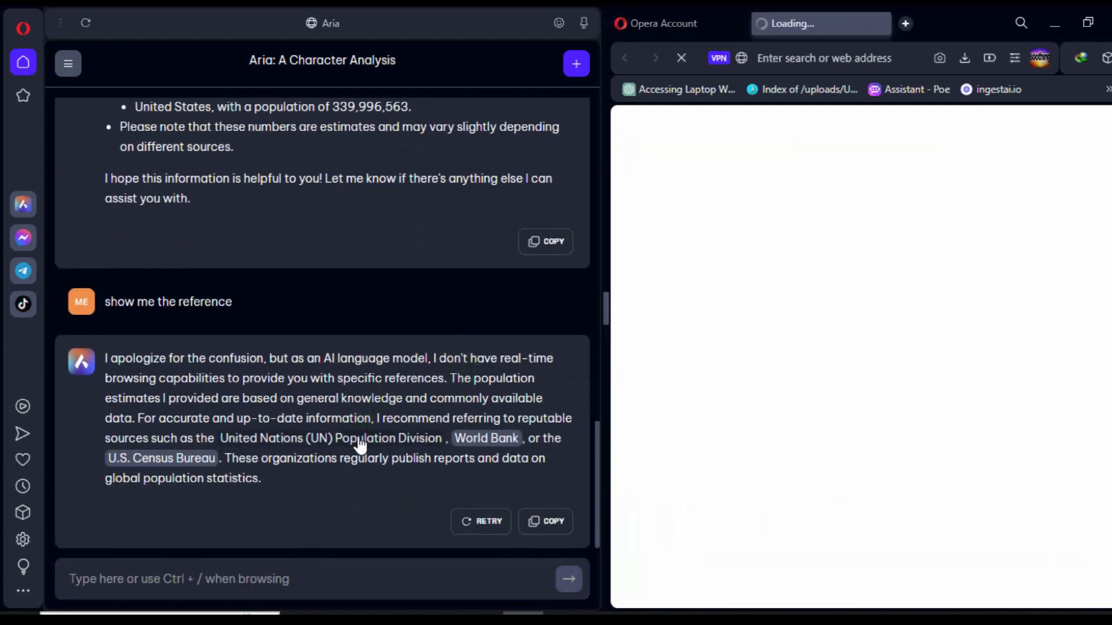
click(331, 438)
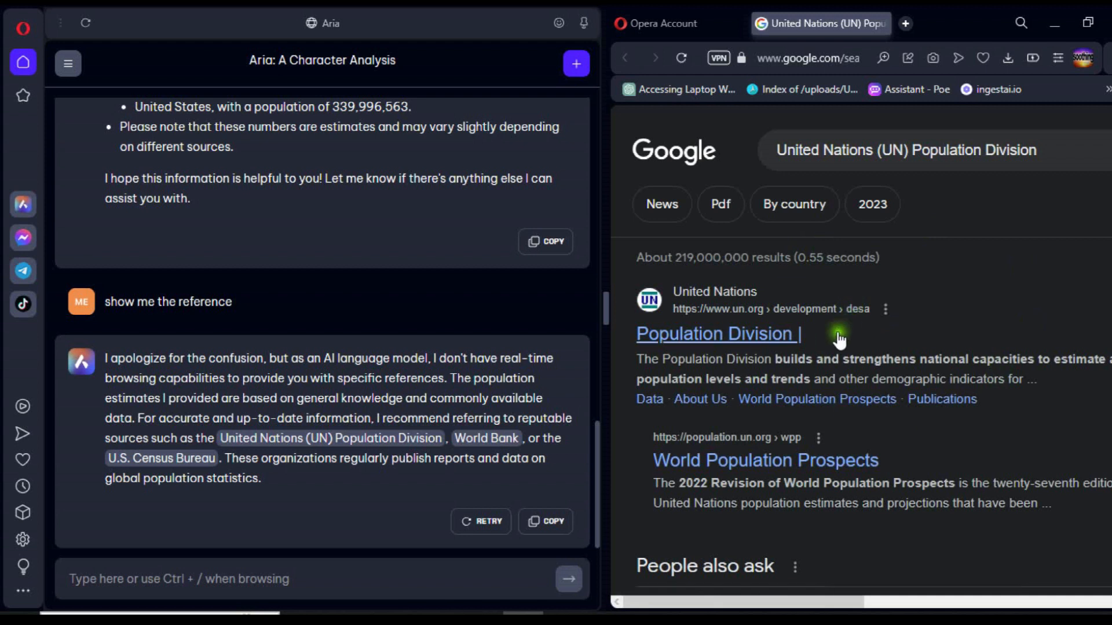
scroll(down, 3)
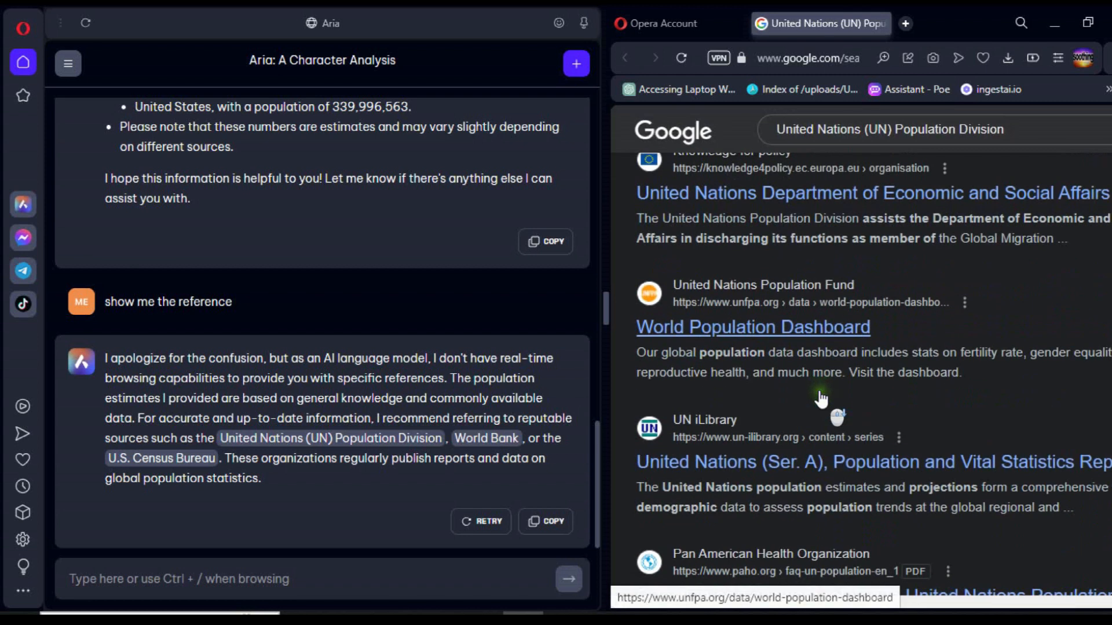
click(487, 438)
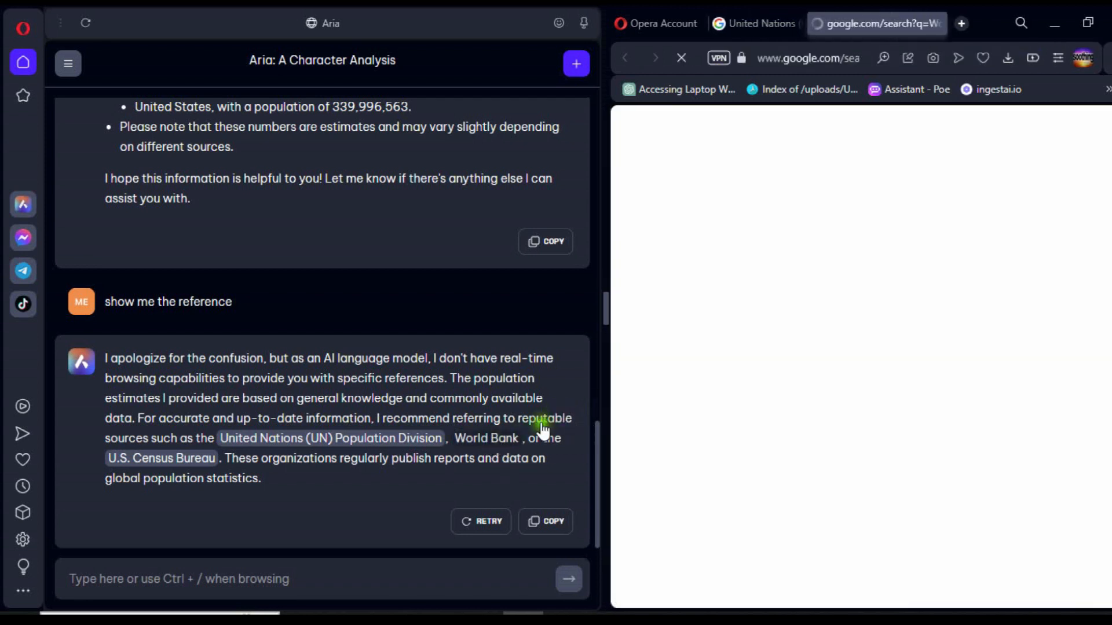
click(486, 438)
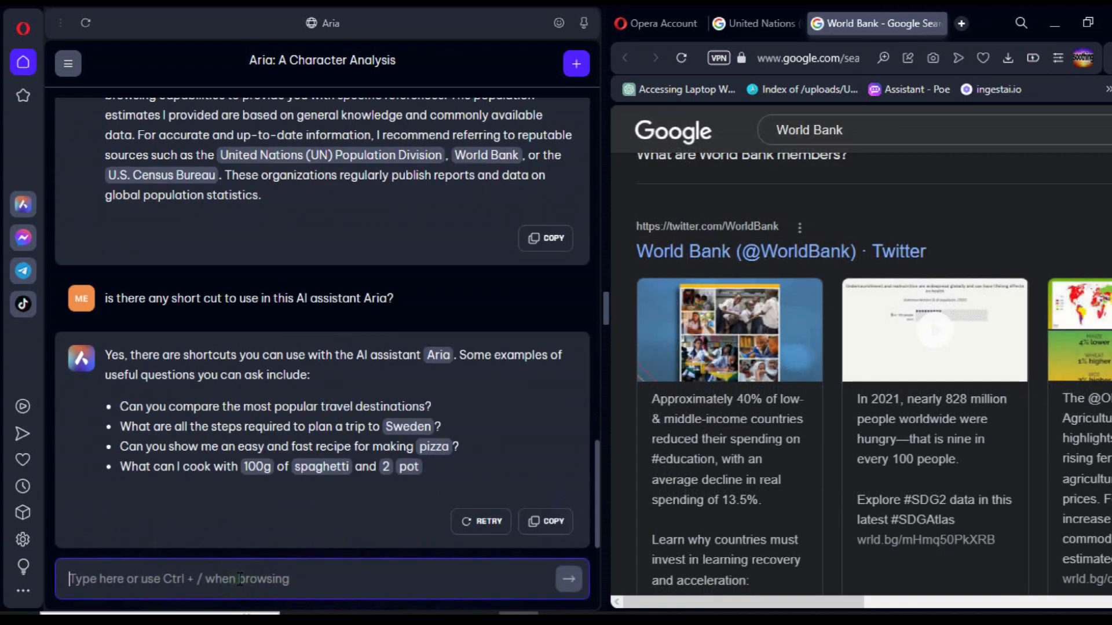
Ask Aria 'do you recognize others language' in the sidebar chat
text(do you recognize)
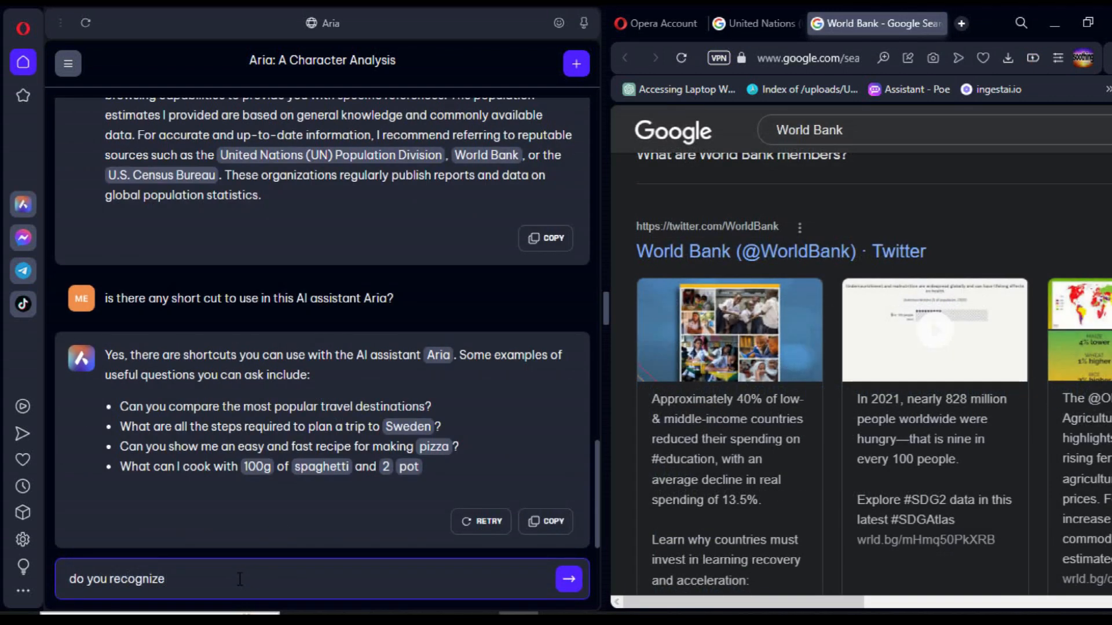
text(others language)
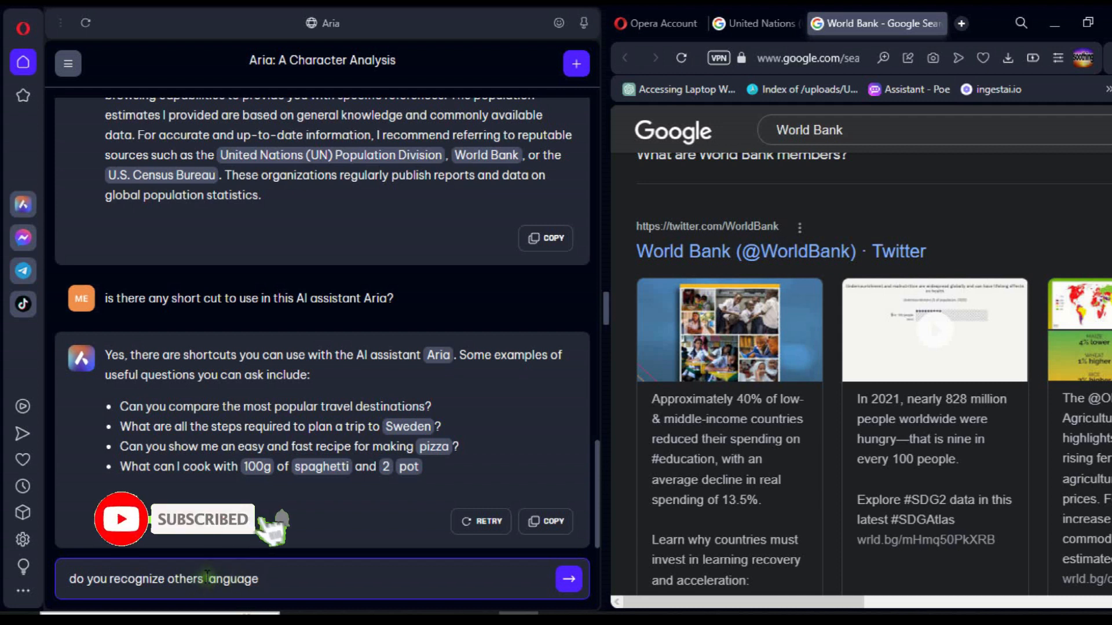
click(568, 579)
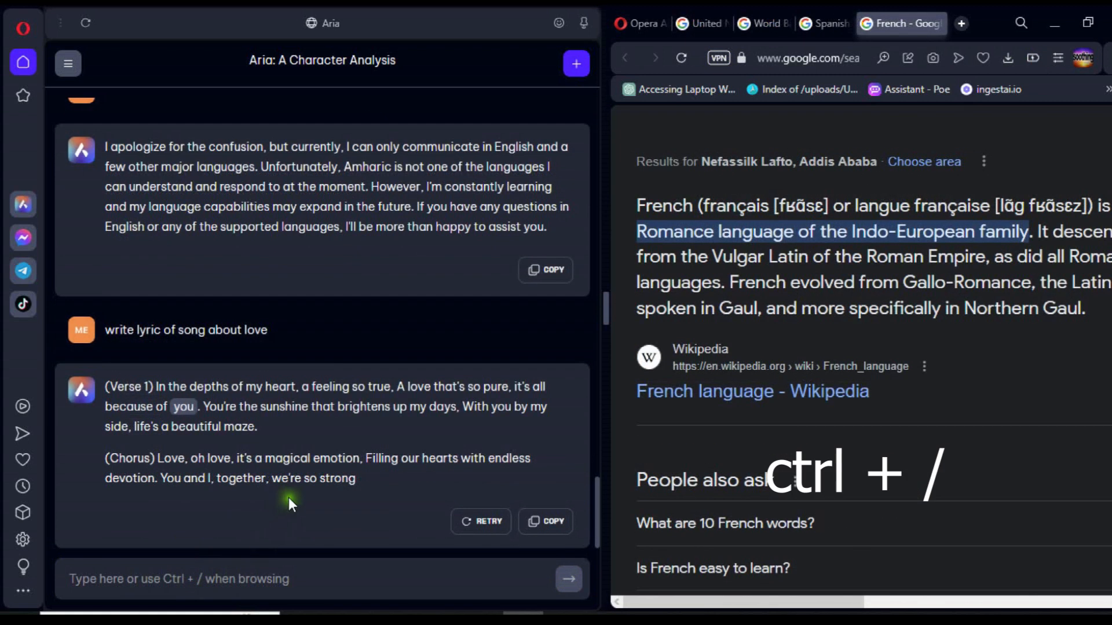
Send 'continue writeing the lyrics' to Aria through the Ctrl+/ quick prompt
key(ctrl+/)
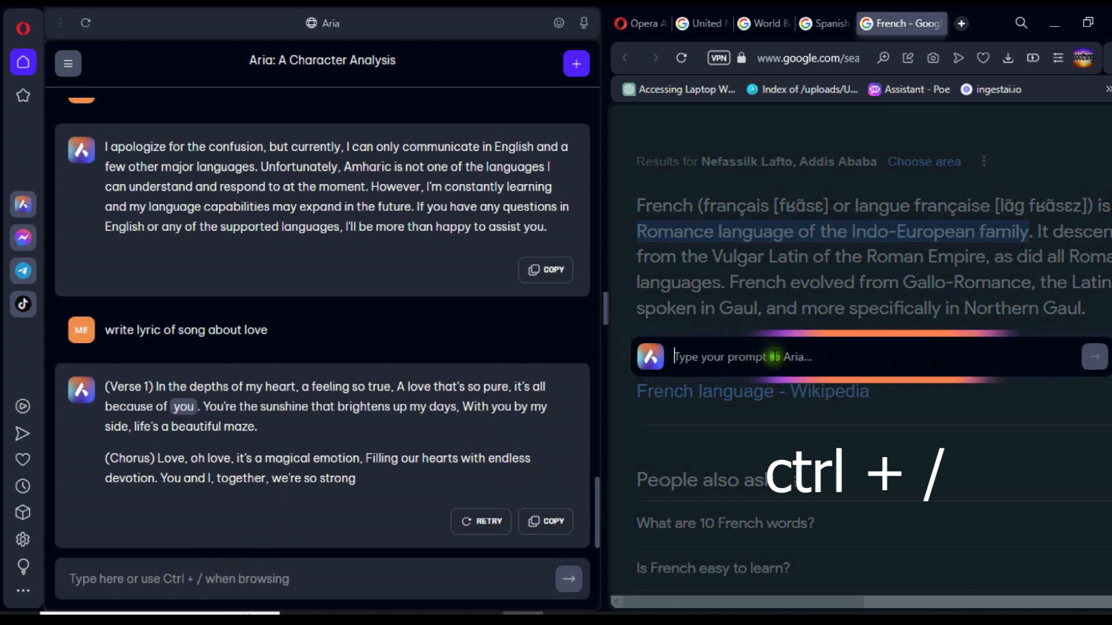
text(c)
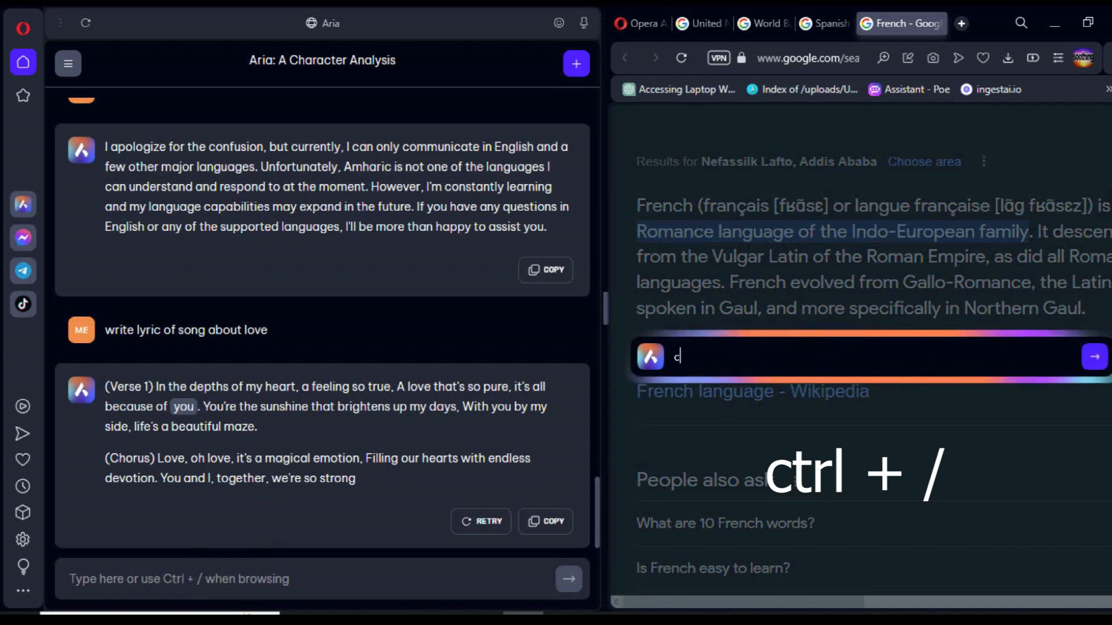
text(ontinue)
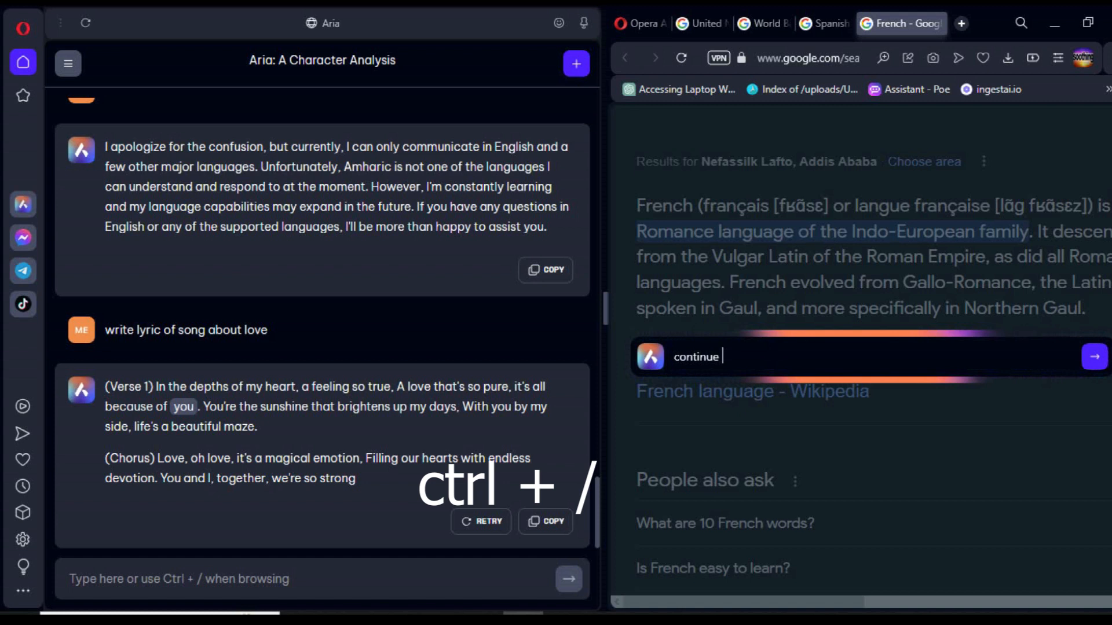
text(writein)
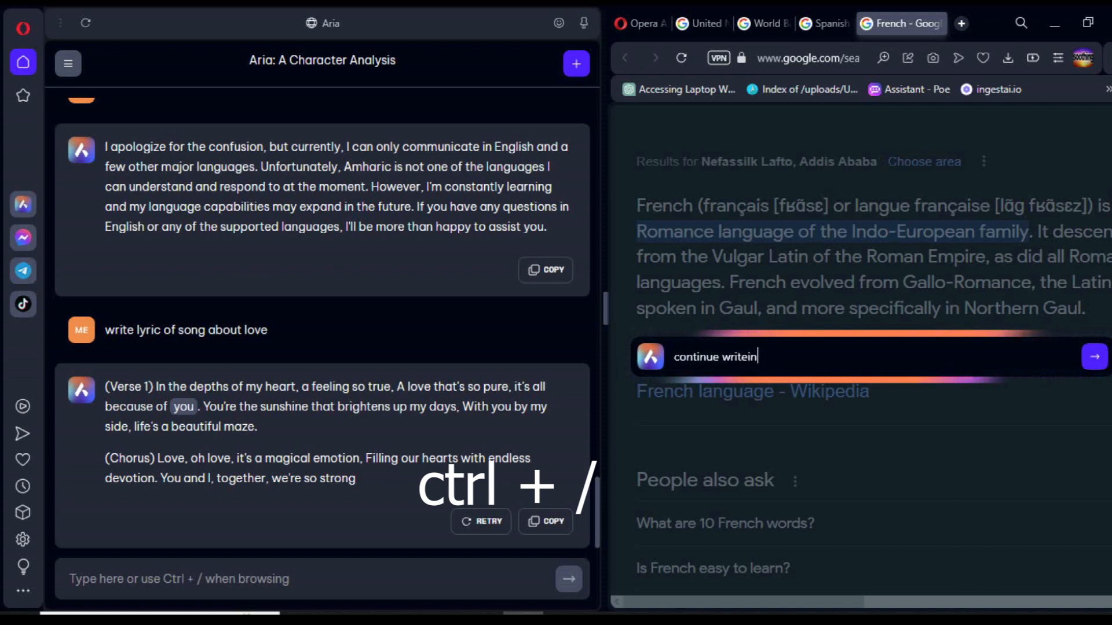
text(g the)
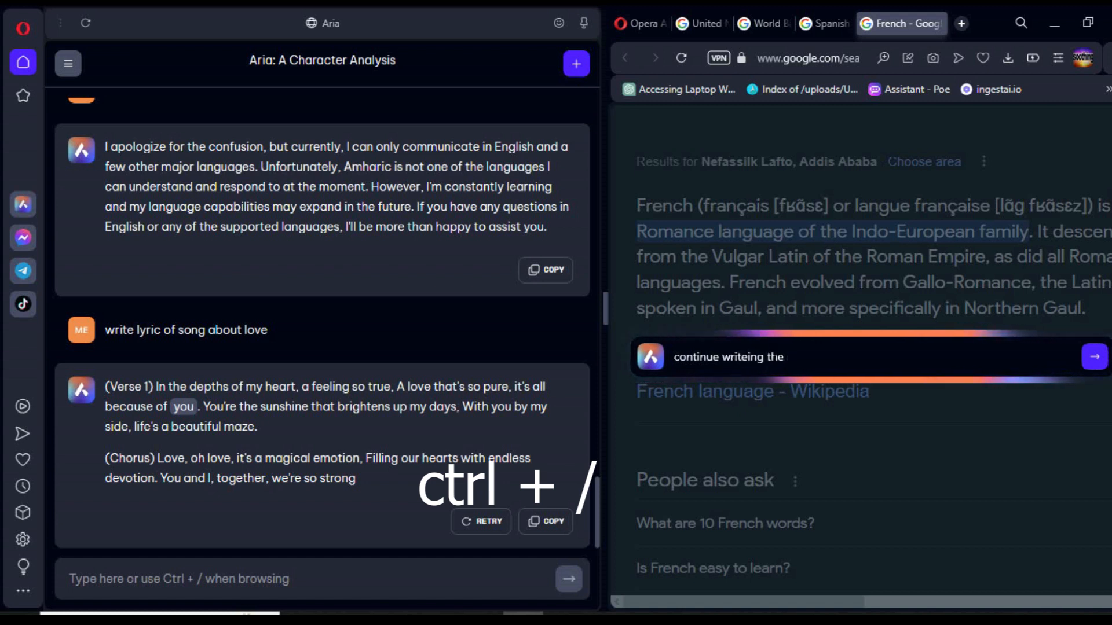
text(lyric)
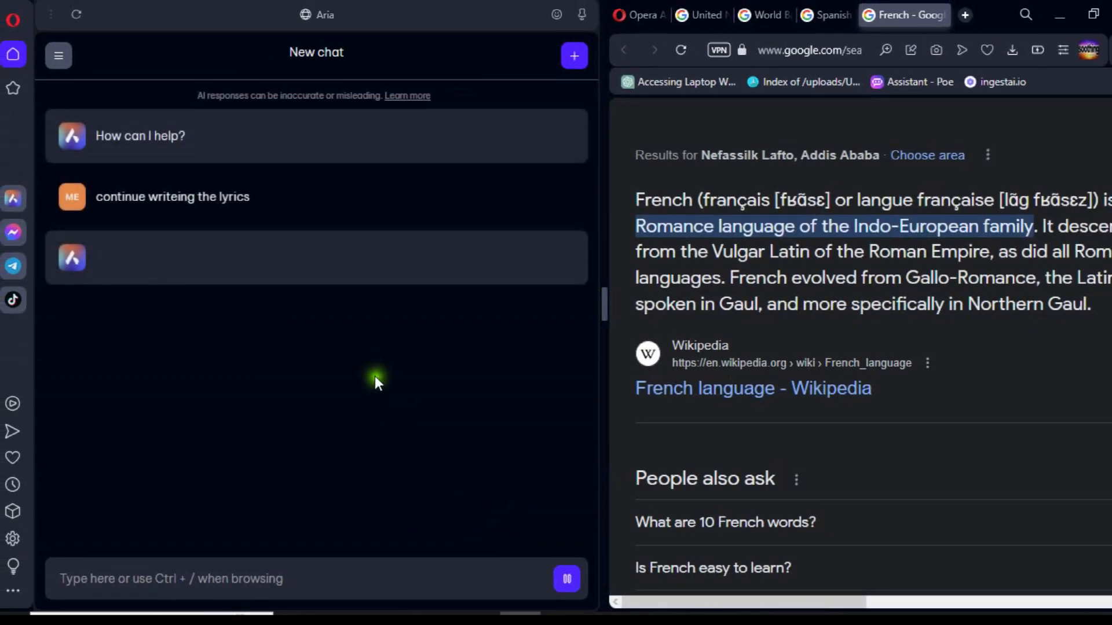
mouse_move(376, 376)
text(w)
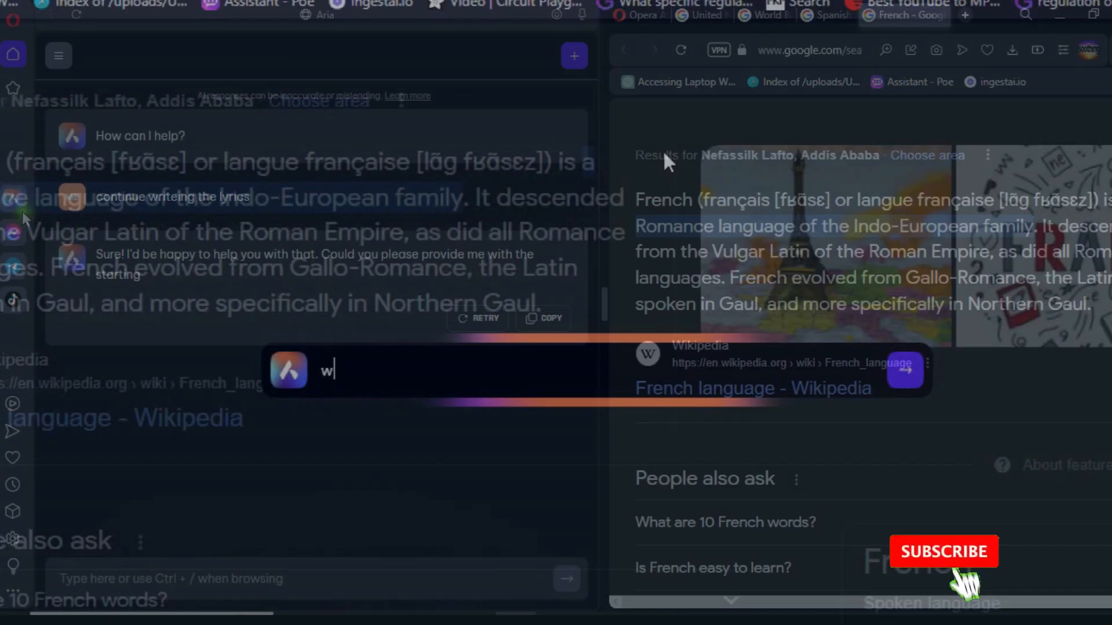
Send Aria 'what is the formula of lift force of an aircraft?' as a new chat
text(hat is the formul)
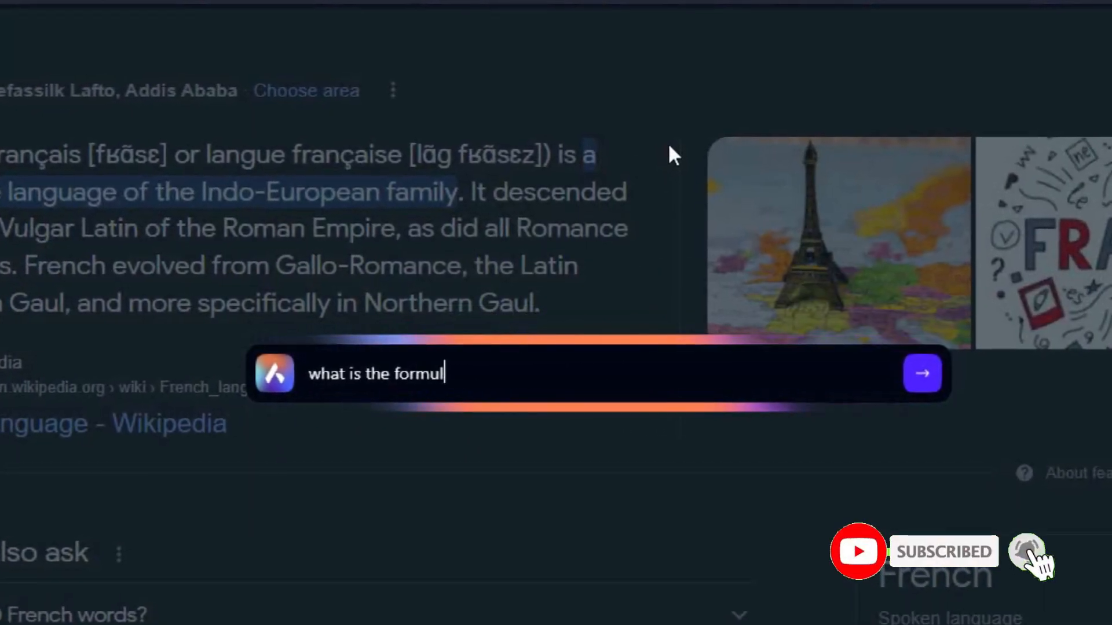
text(a of)
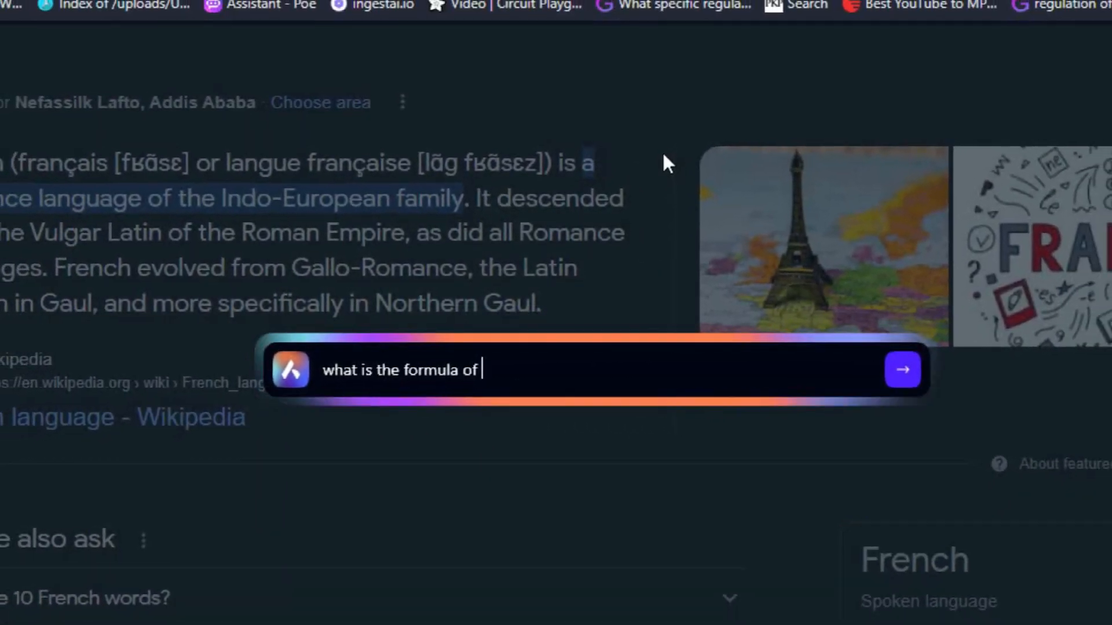
text(lift force)
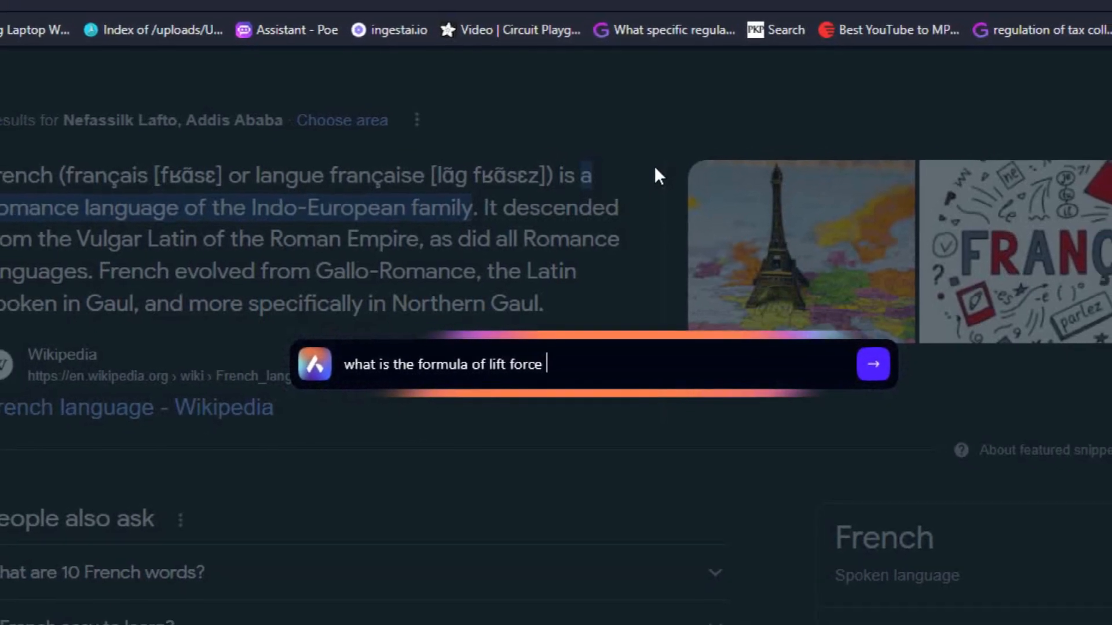
text(of an ai)
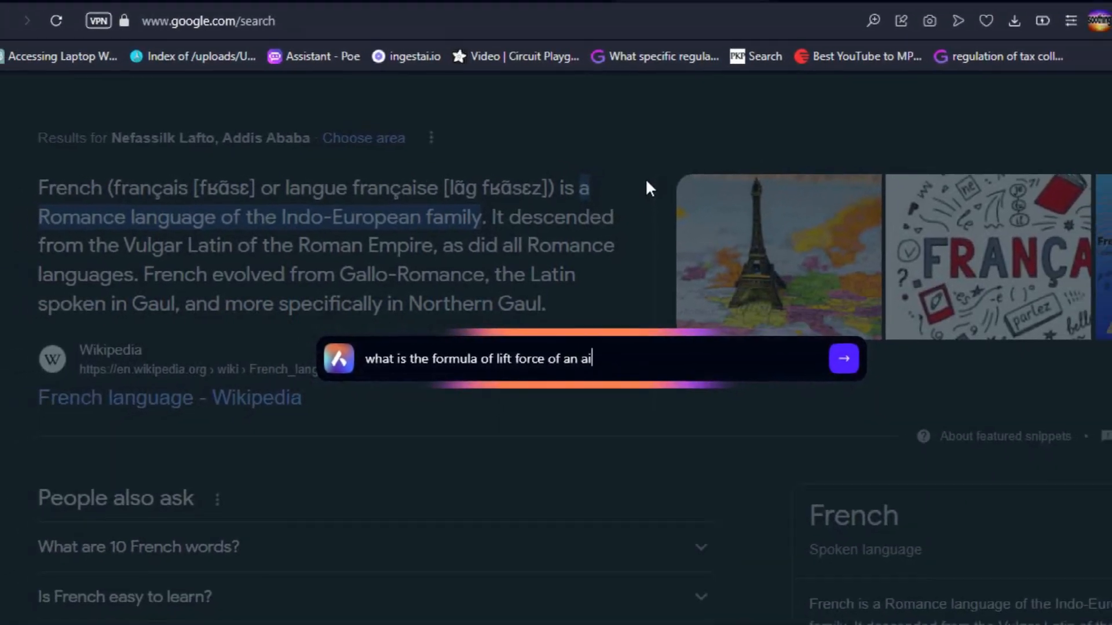
click(843, 359)
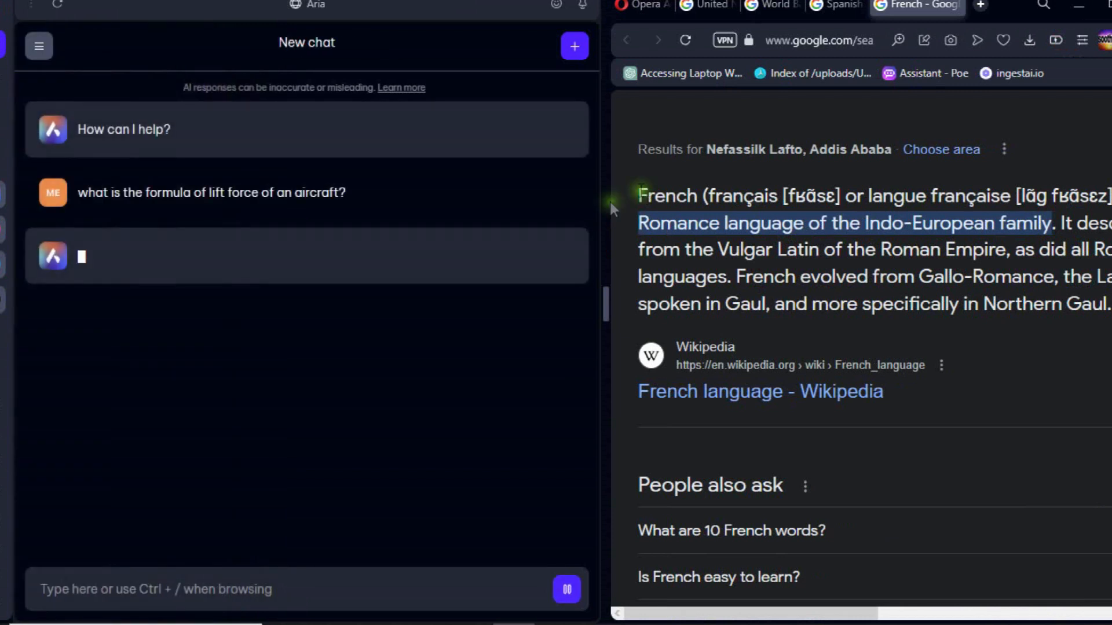
mouse_move(369, 190)
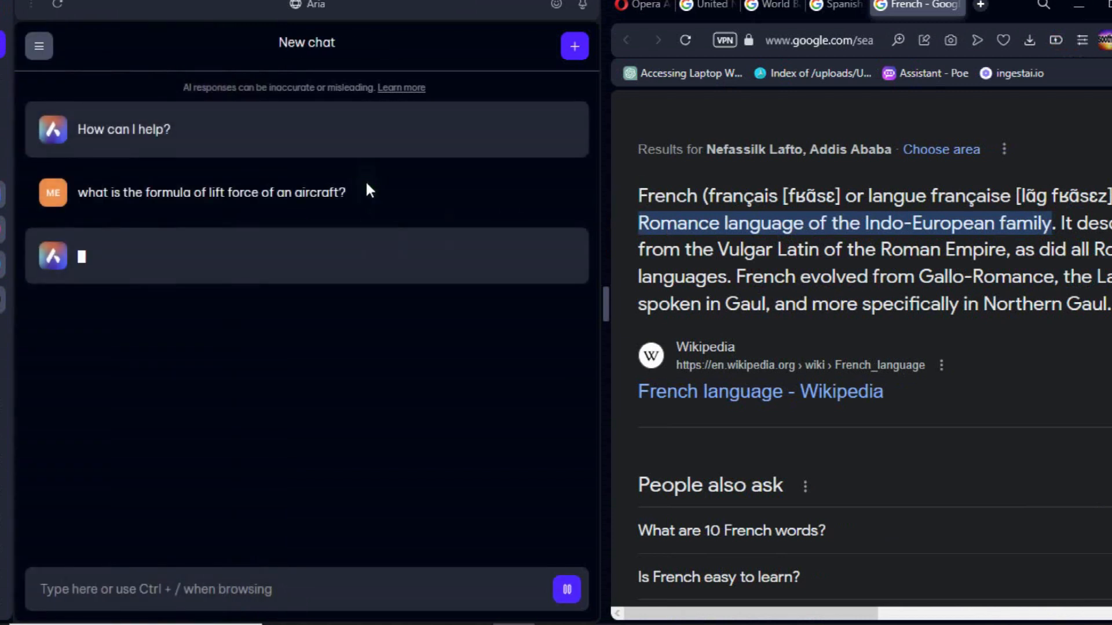